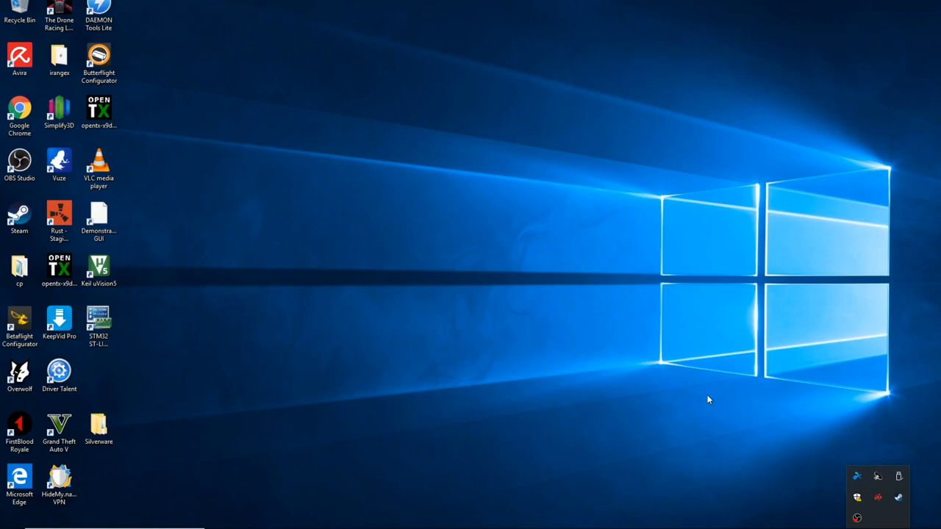
- Launch STM32 ST-LINK Utility from its desktop shortcut
double_click(98, 323)
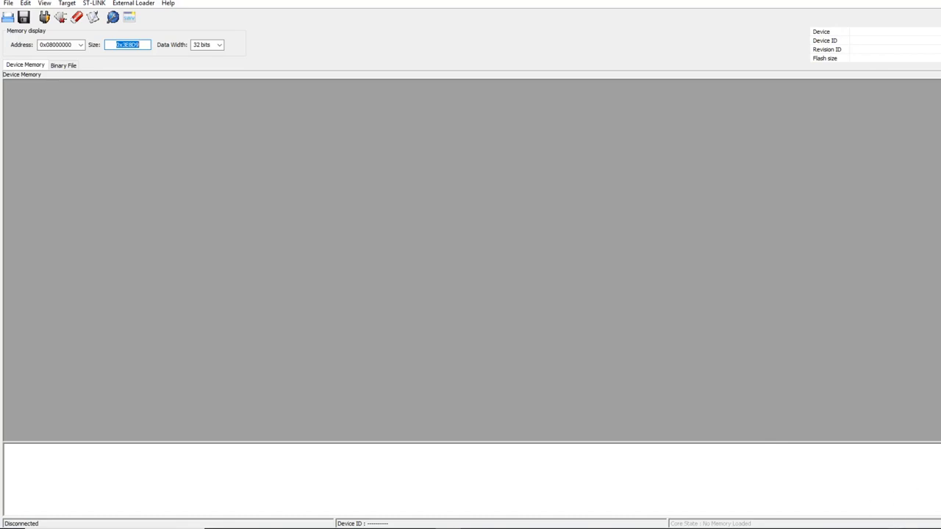
mouse_move(821, 480)
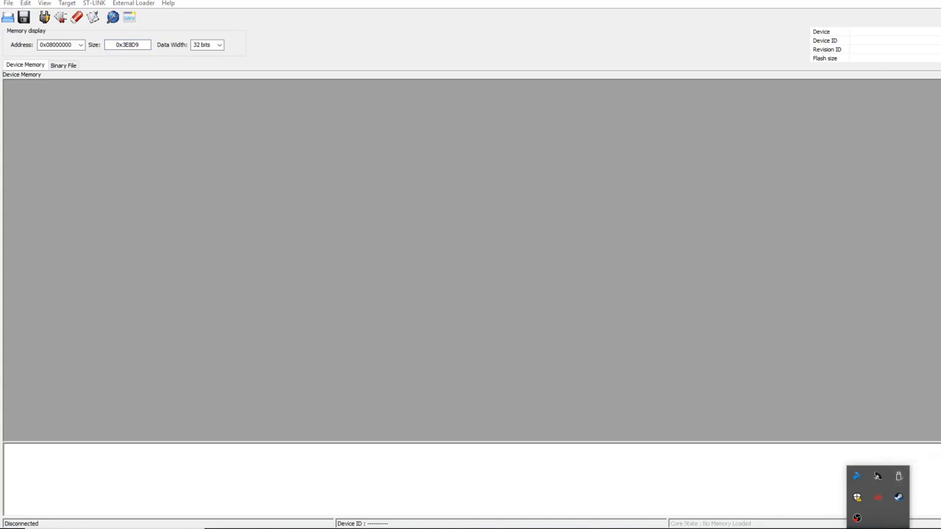
mouse_move(568, 356)
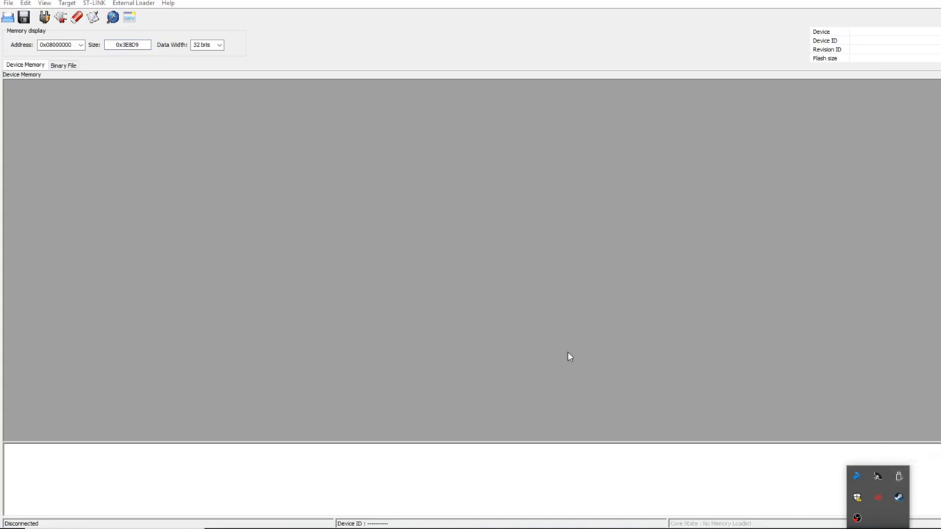
mouse_move(561, 355)
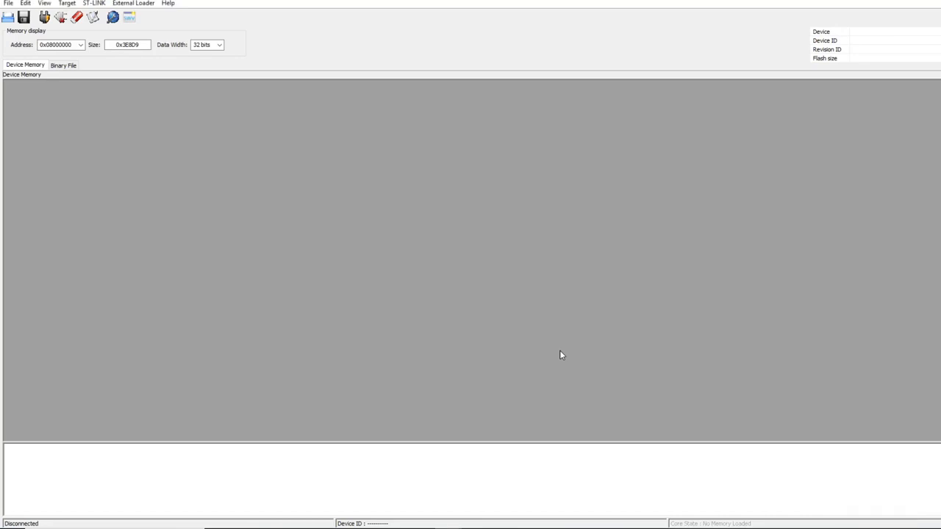
mouse_move(369, 291)
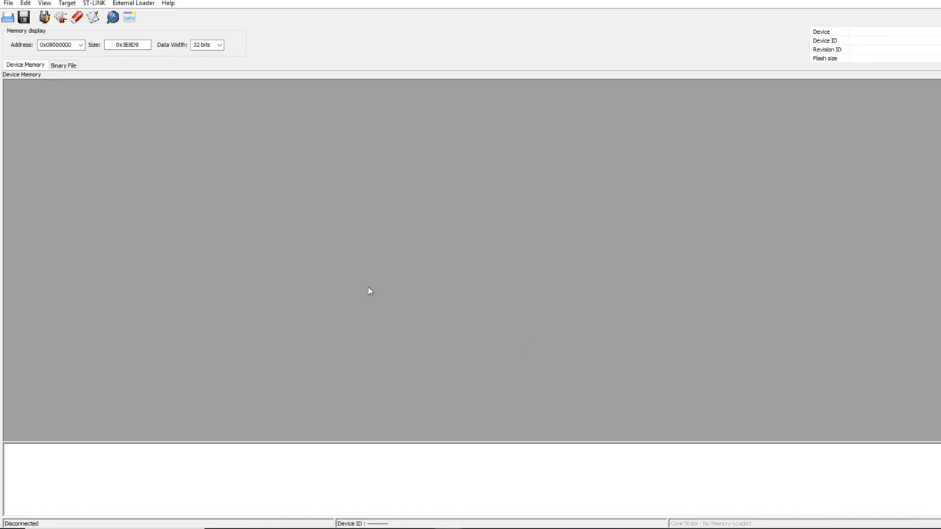
- Connect to the STM32F030x4/F030x6 target and dismiss the 'Can not read memory' warning
click(67, 3)
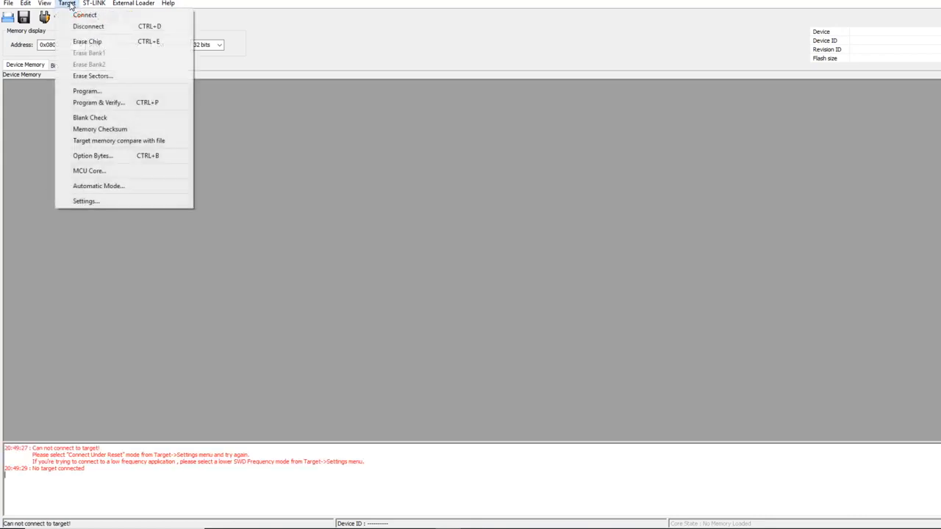
click(85, 15)
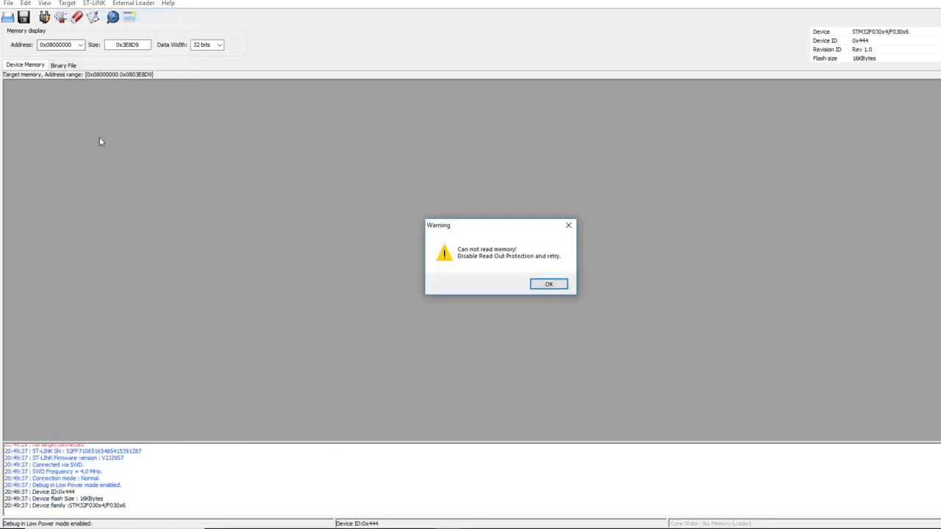
mouse_move(491, 265)
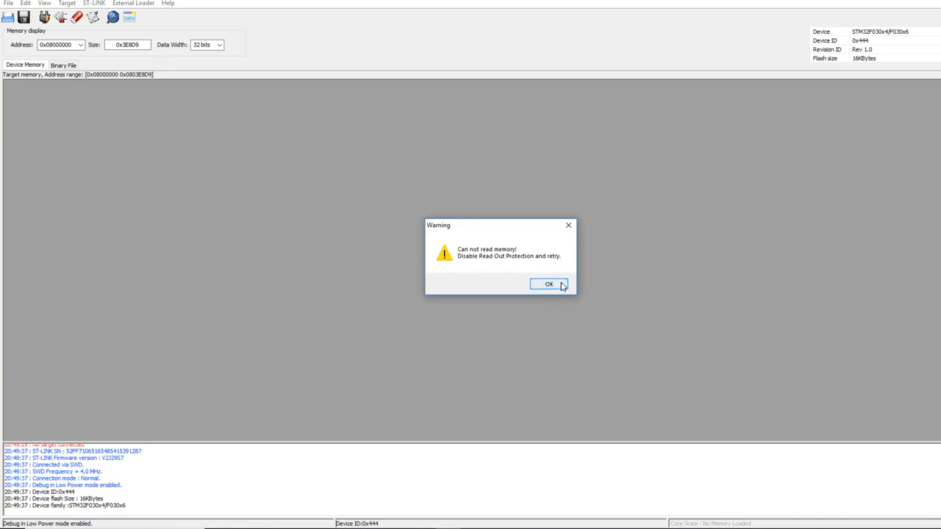
click(548, 285)
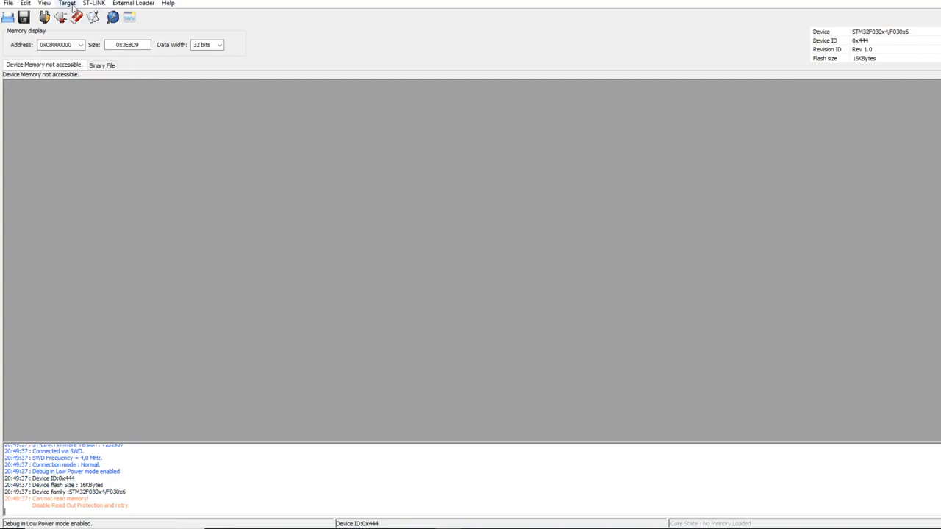
- Apply Read Out Protection Level 0 in the target's Option Bytes
click(66, 3)
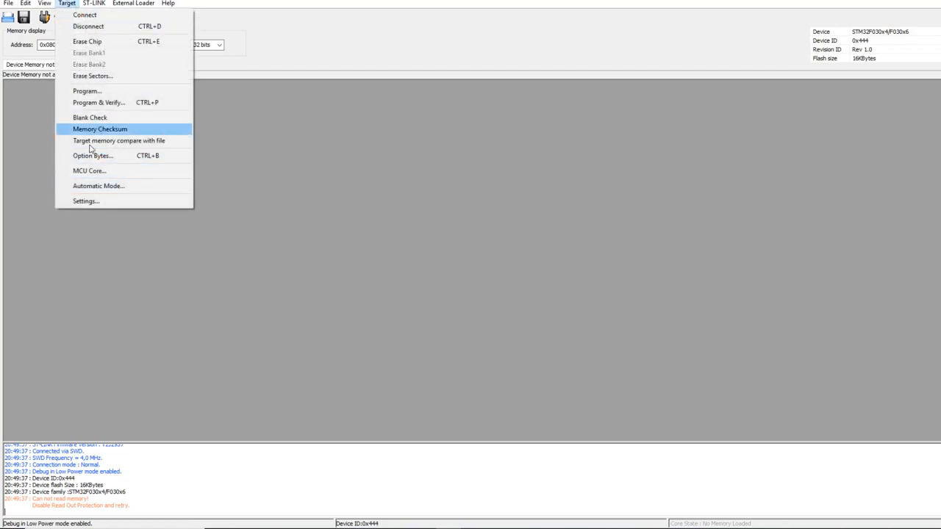
click(92, 155)
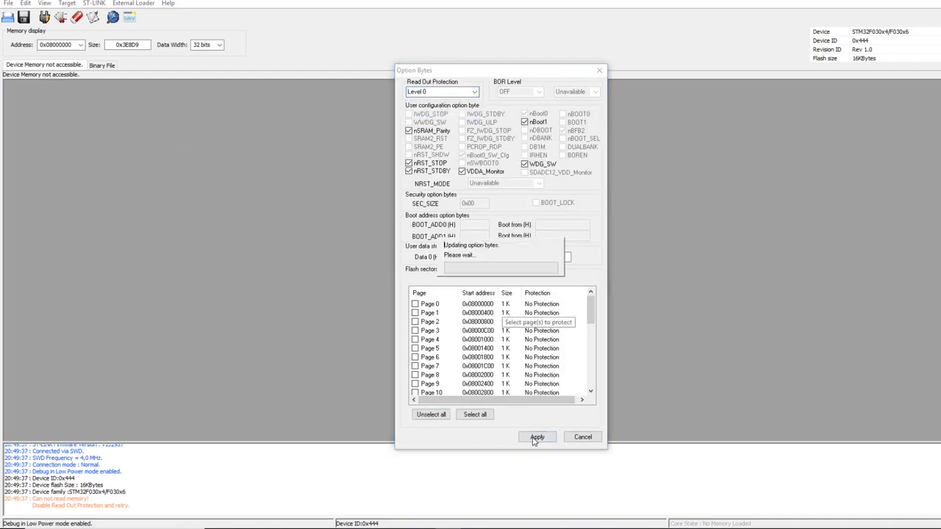
click(538, 437)
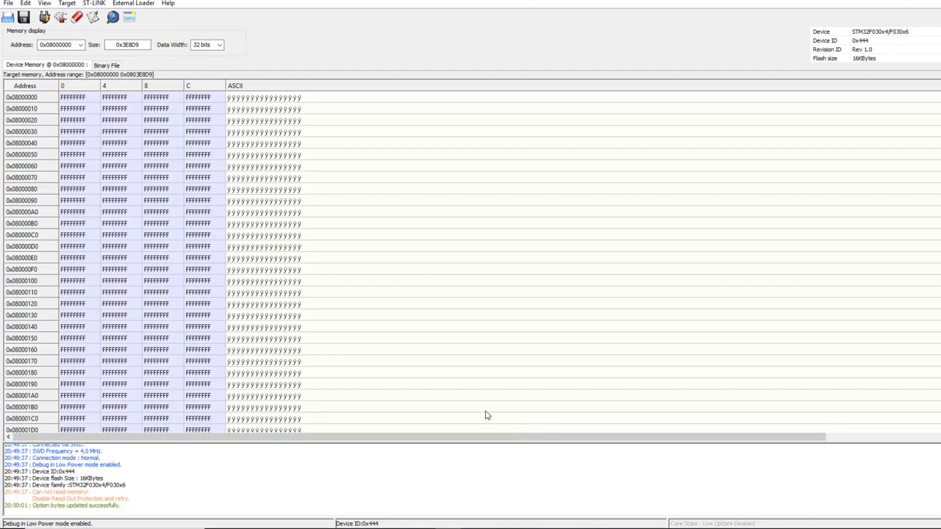
- Run a confirmed full Erase Chip on the board's flash memory
click(67, 3)
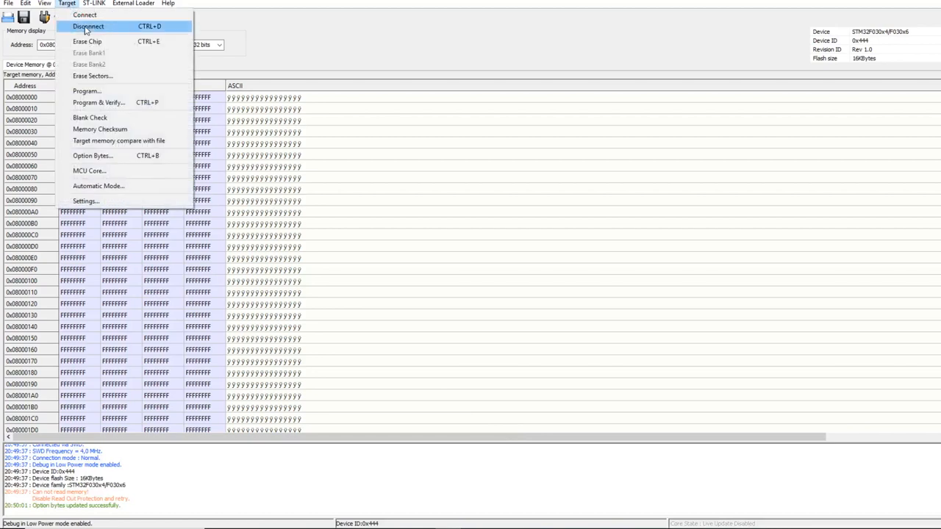
mouse_move(87, 42)
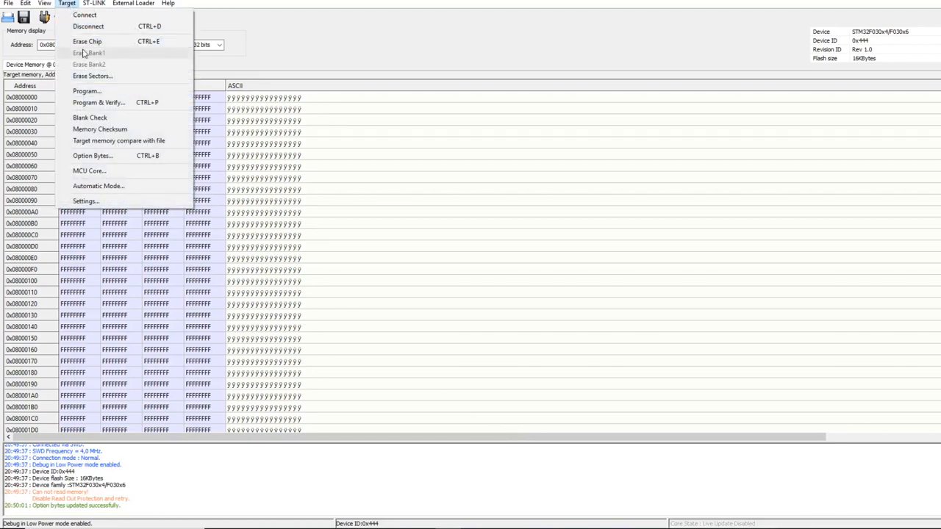
click(88, 41)
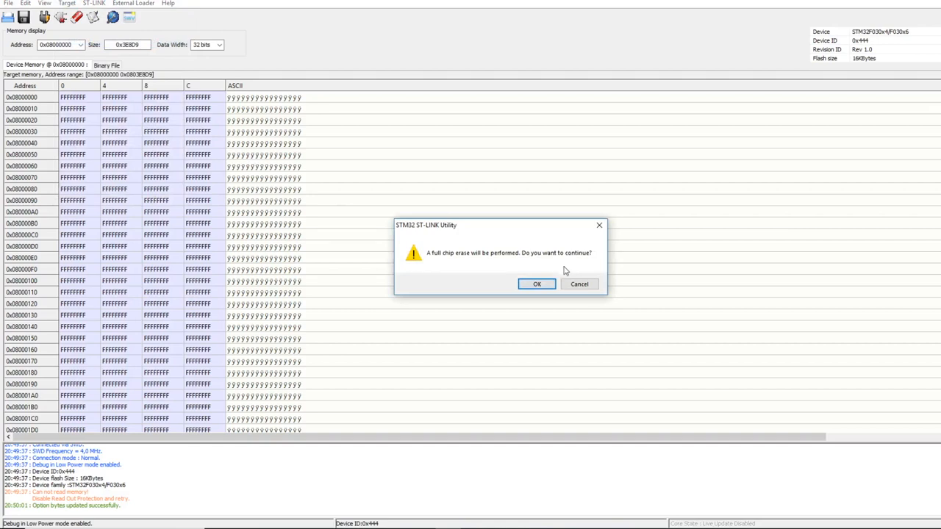
mouse_move(552, 275)
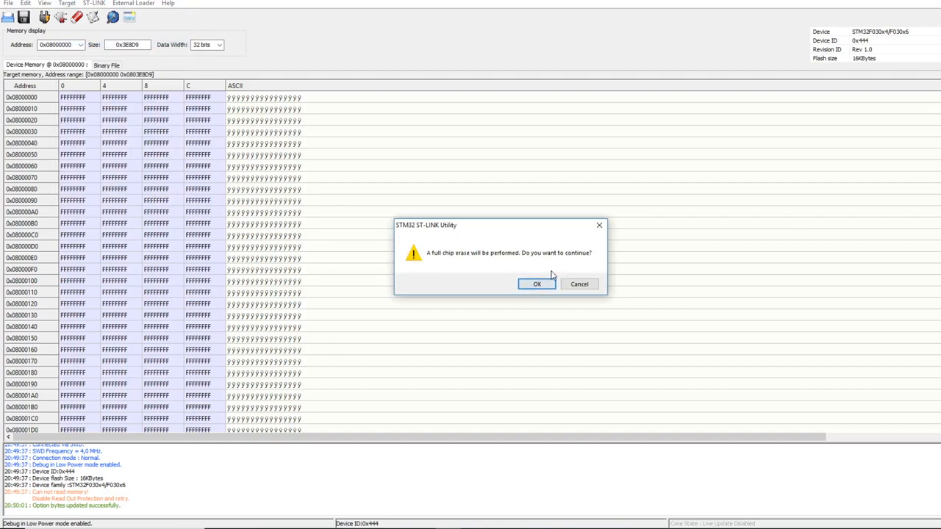
mouse_move(552, 278)
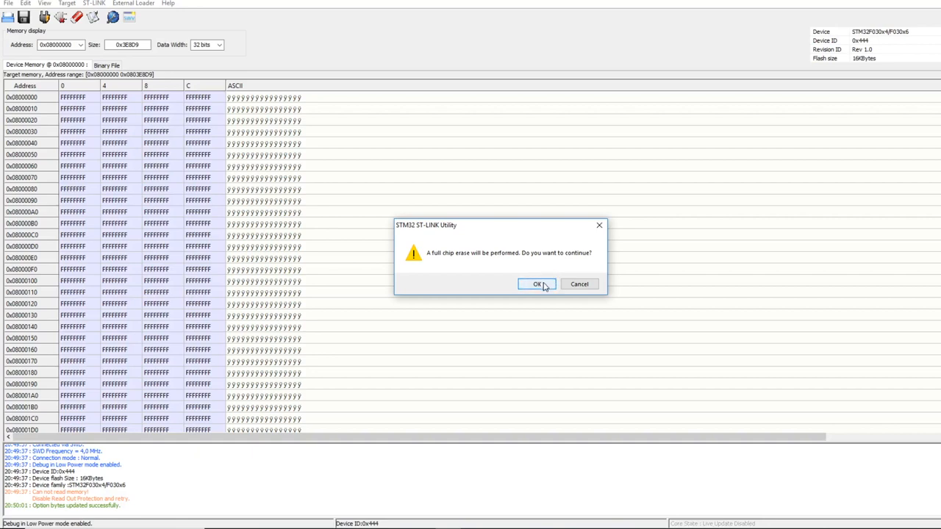
click(537, 284)
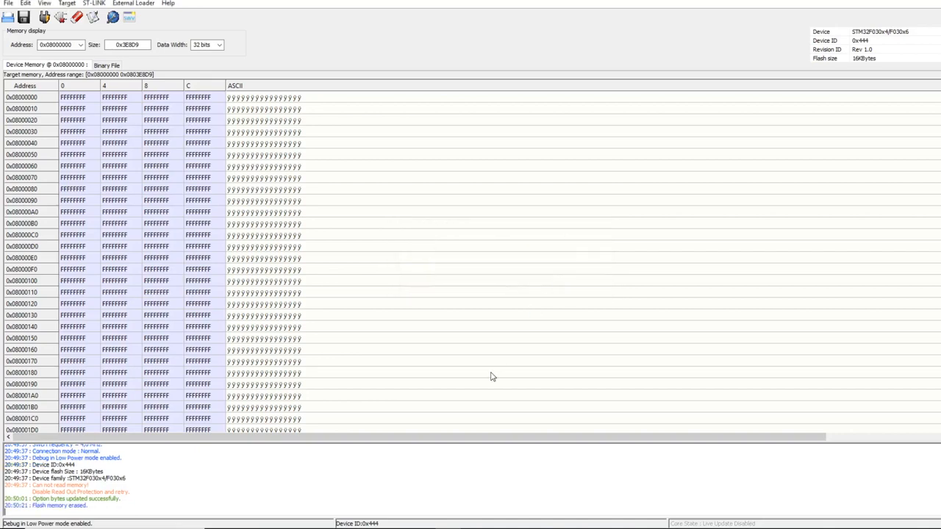
mouse_move(654, 272)
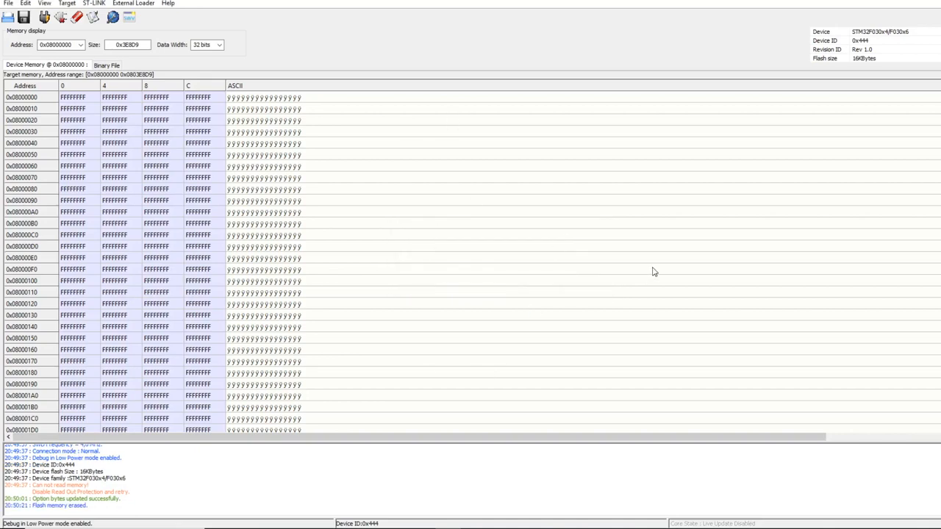
mouse_move(638, 258)
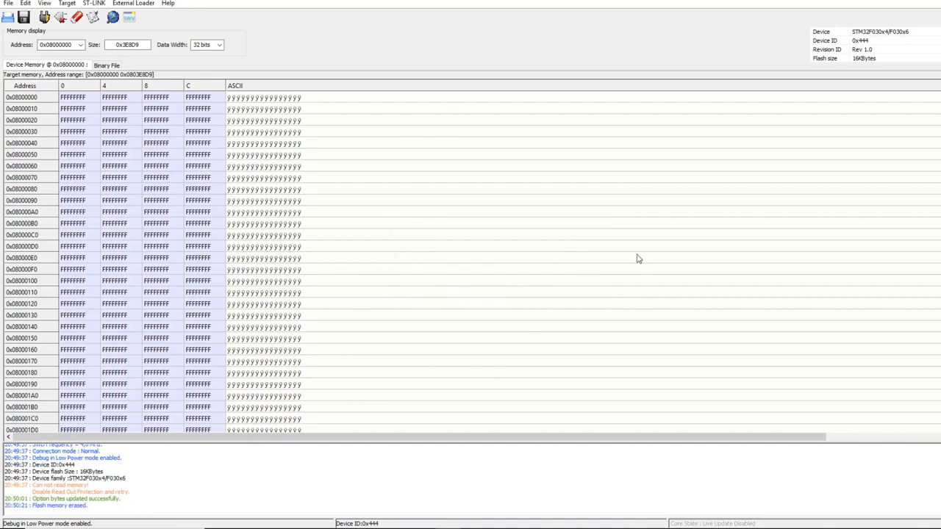
mouse_move(630, 250)
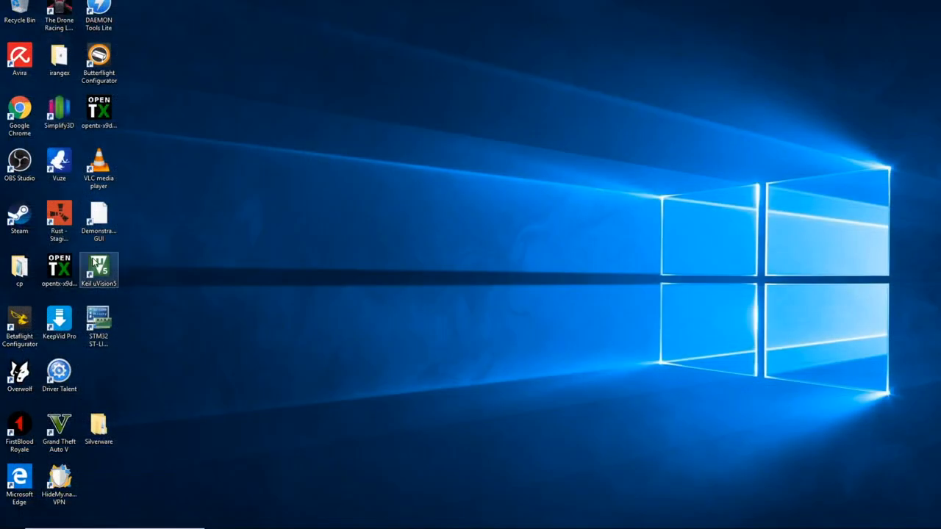
- Launch Keil uVision5 and maximize its empty, project-less window
double_click(98, 270)
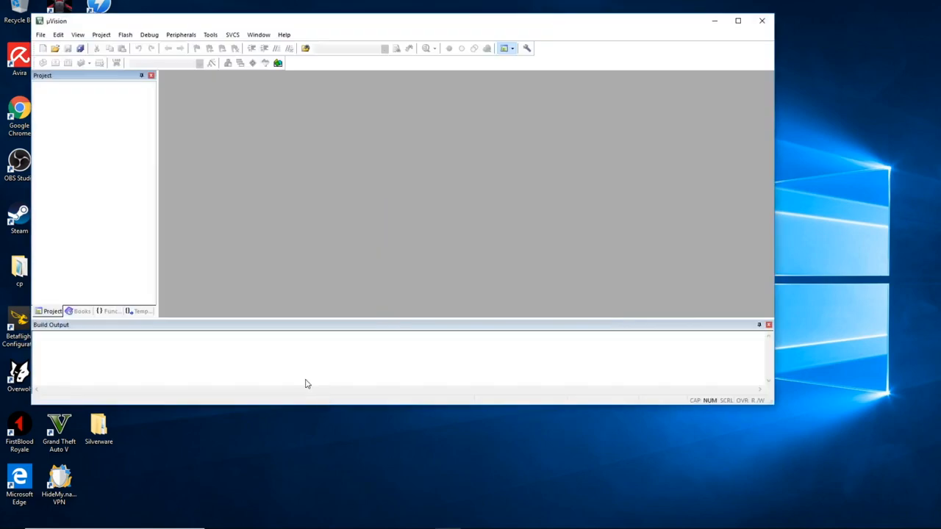
mouse_move(277, 416)
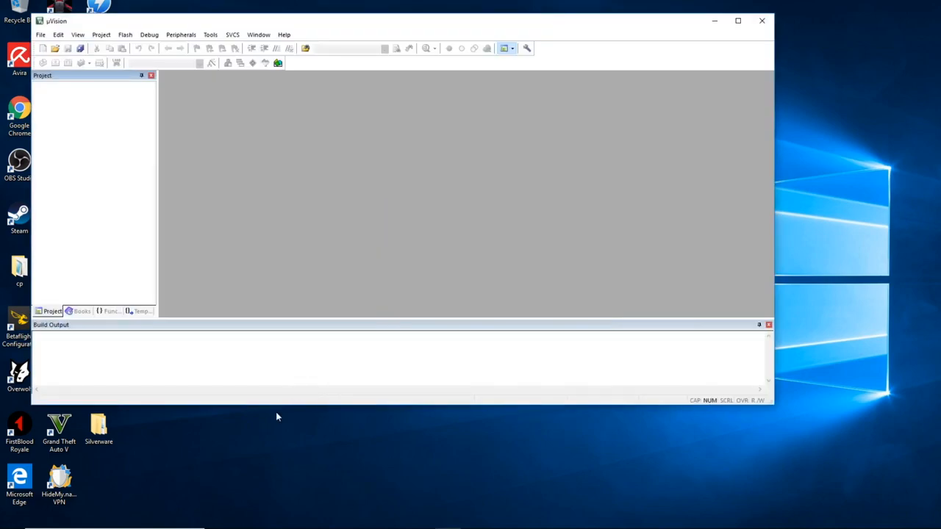
mouse_move(289, 401)
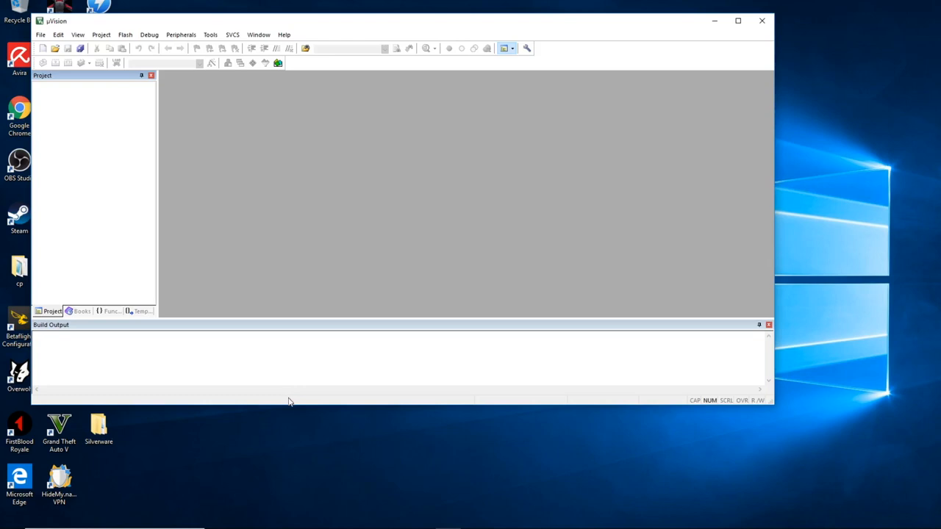
mouse_move(298, 337)
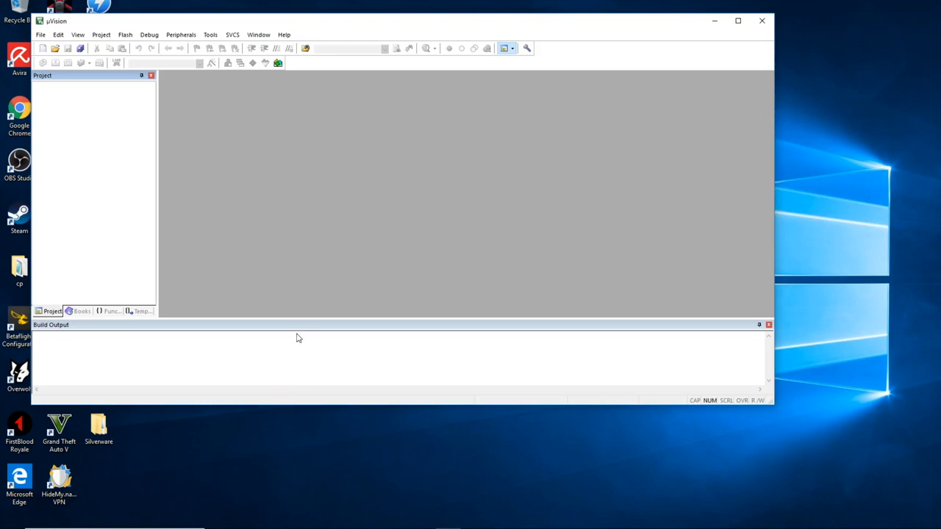
mouse_move(278, 318)
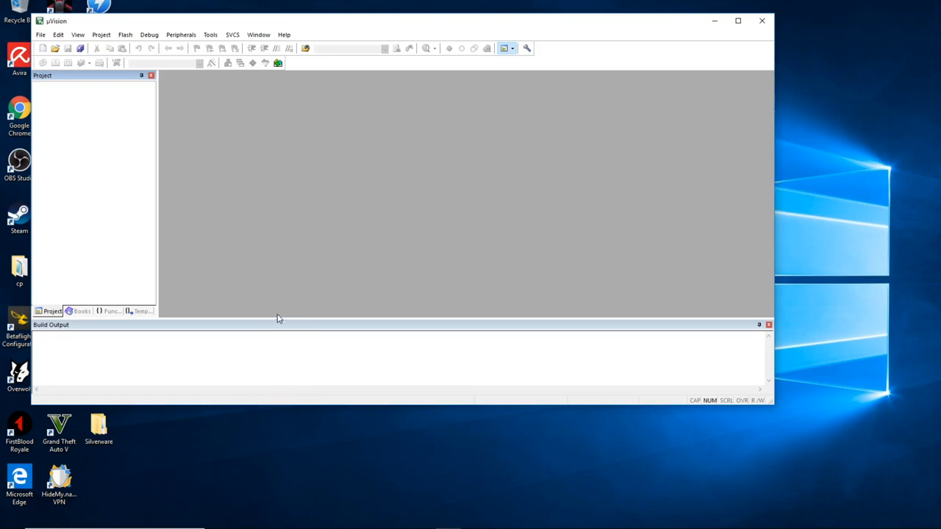
click(738, 20)
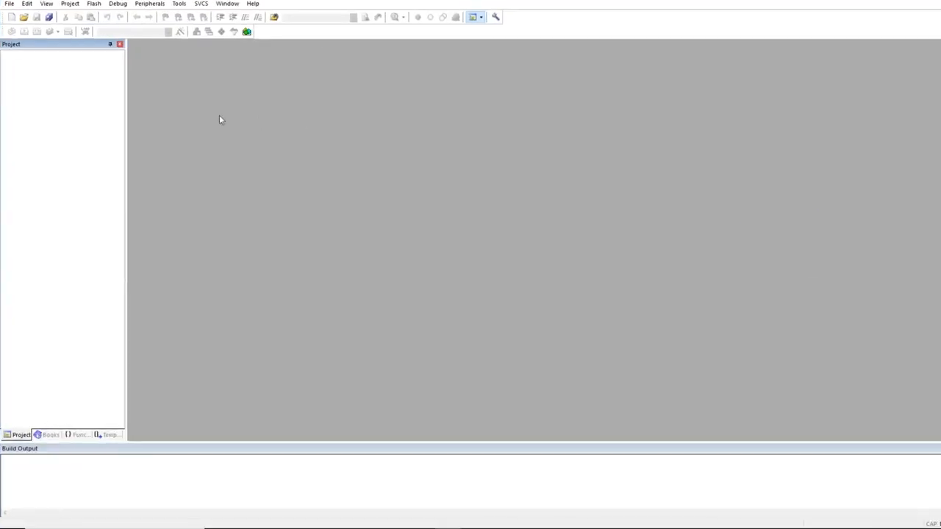
mouse_move(117, 82)
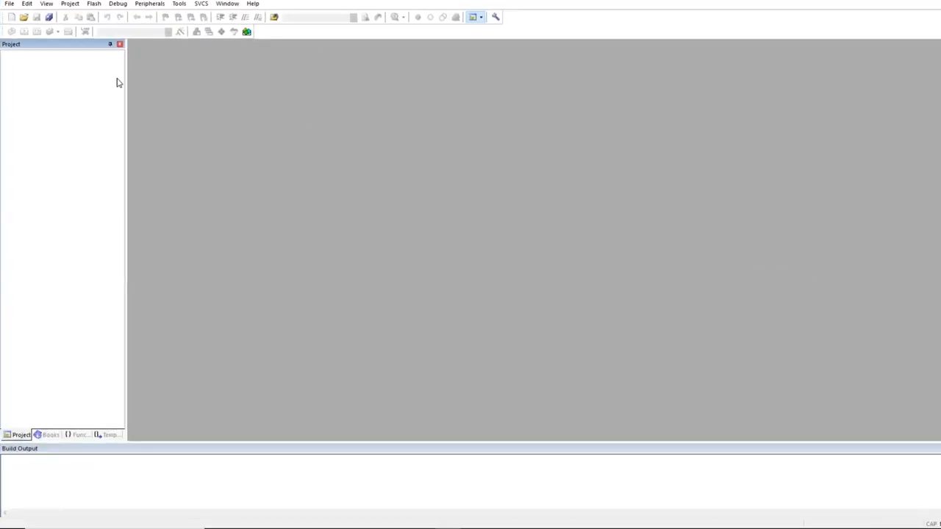
mouse_move(125, 91)
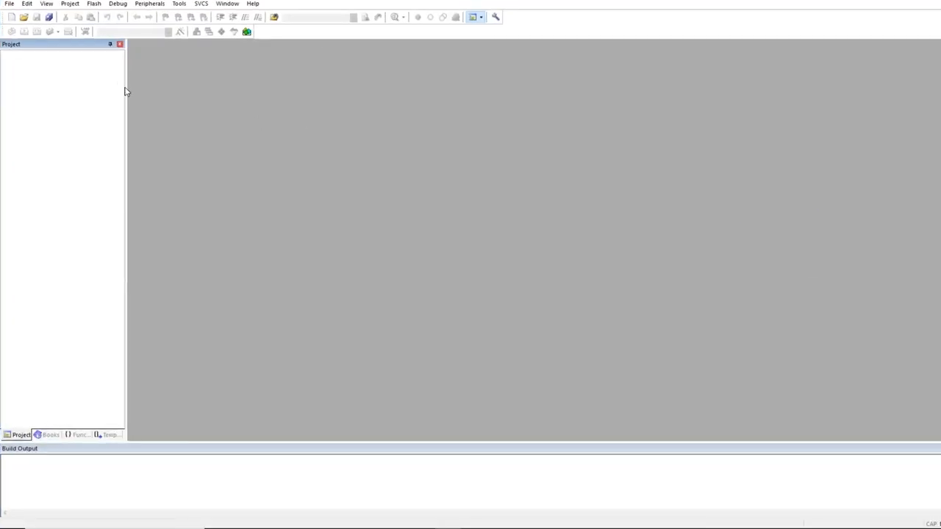
mouse_move(154, 103)
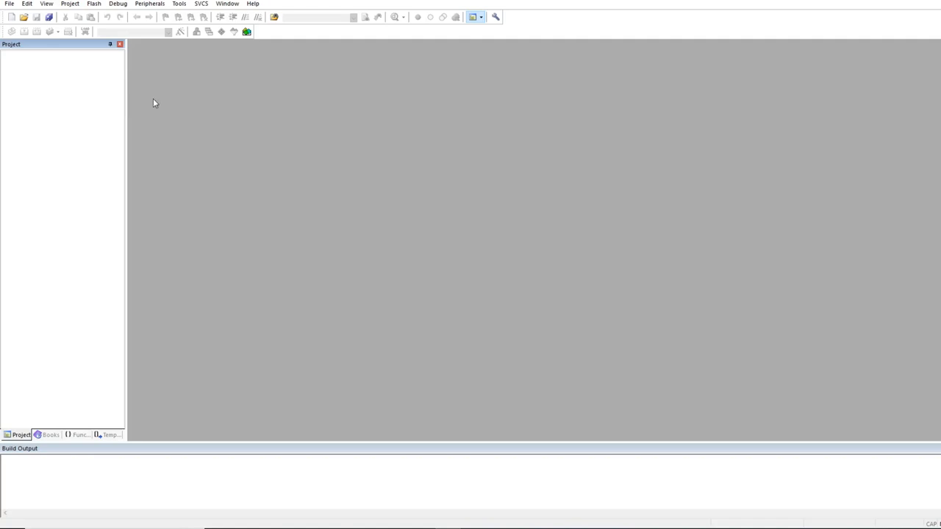
click(93, 4)
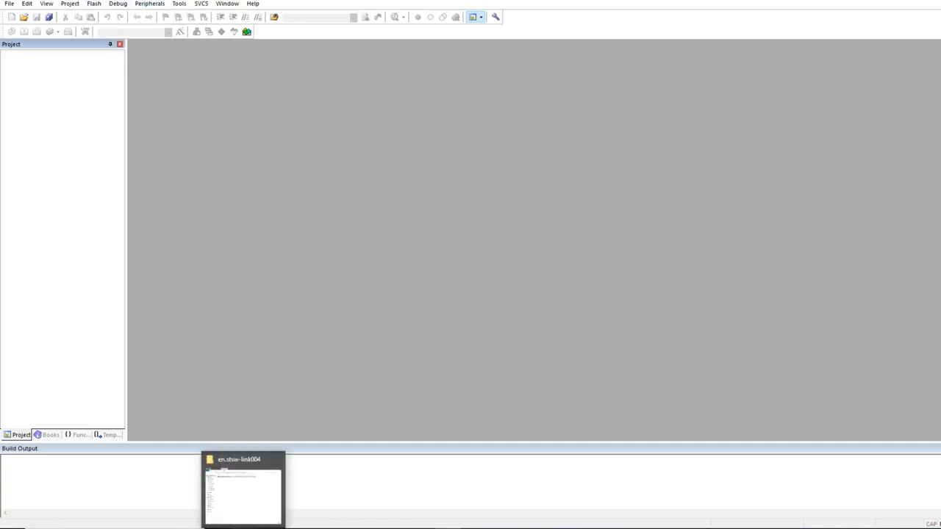
- Open silverware.uvprojx from NFE_Silverware-master > Silverware in File Explorer
click(242, 489)
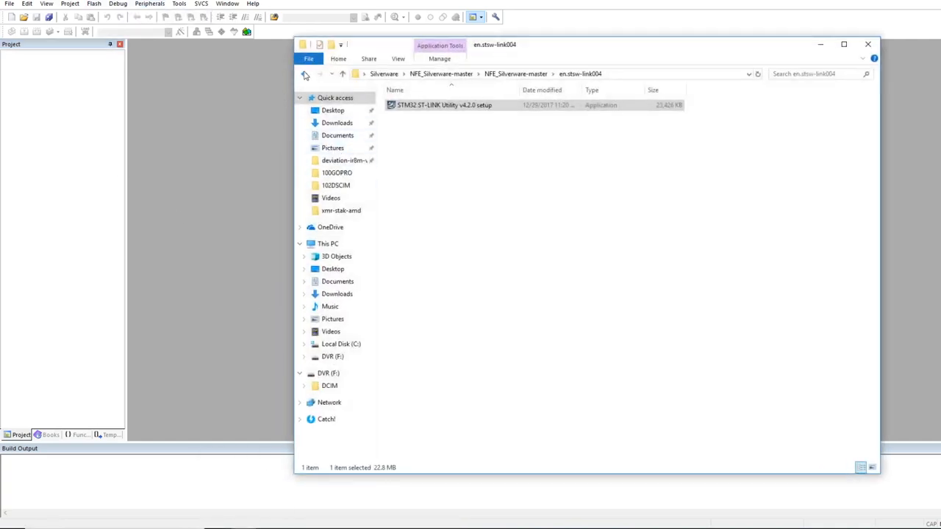
click(305, 74)
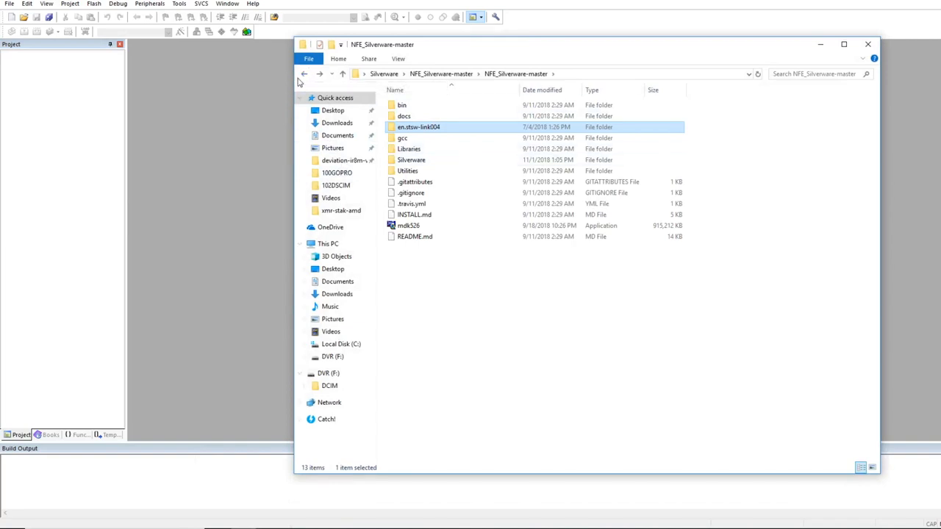
click(303, 73)
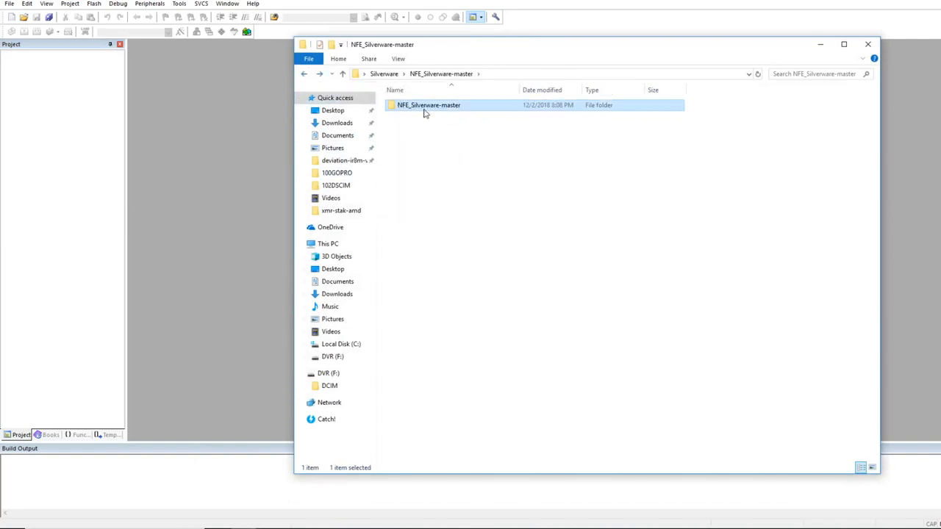
double_click(428, 105)
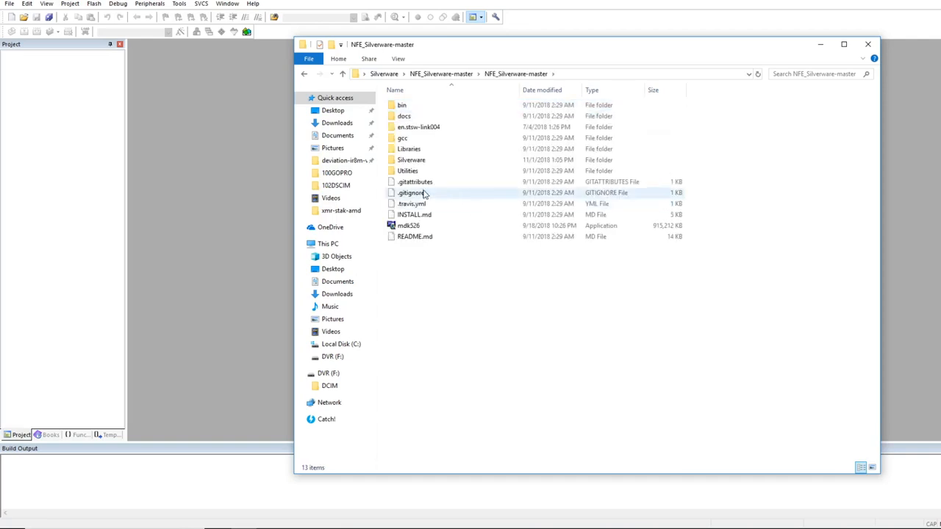
double_click(411, 159)
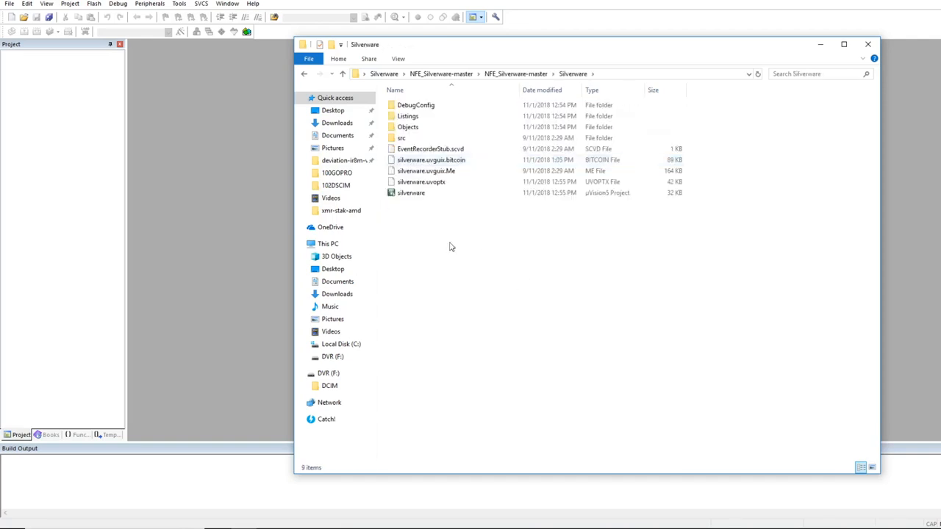
click(411, 193)
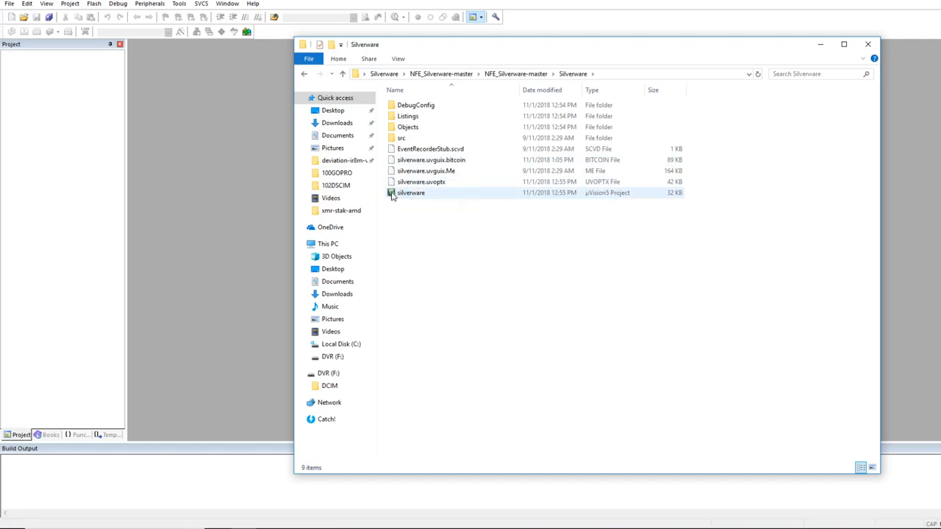
click(410, 192)
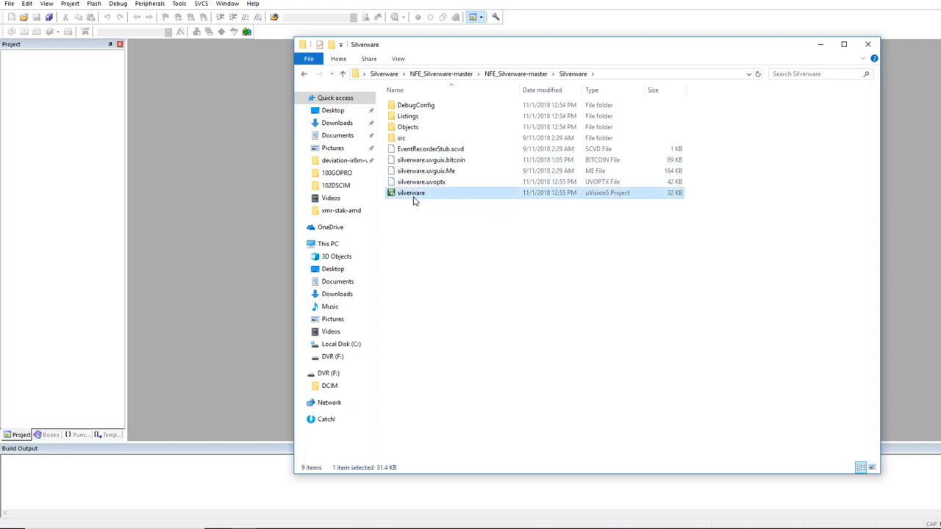
double_click(410, 192)
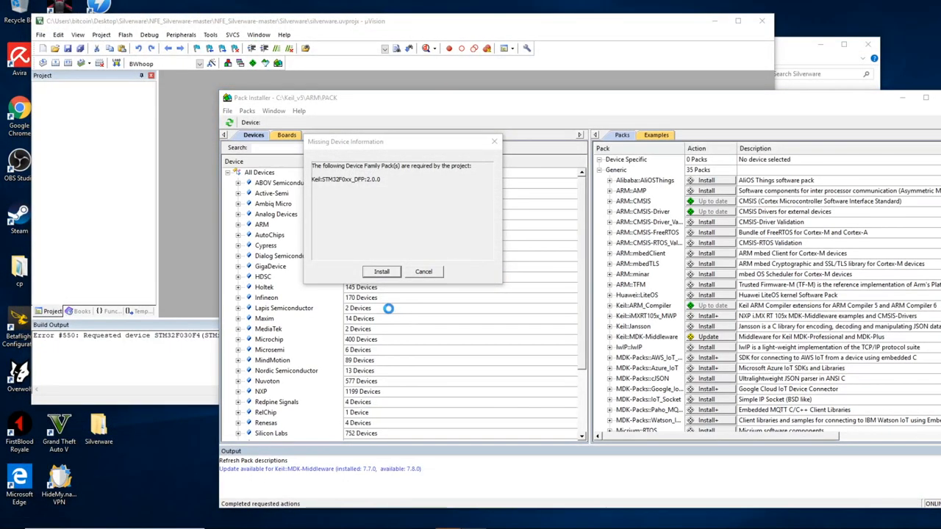
mouse_move(389, 313)
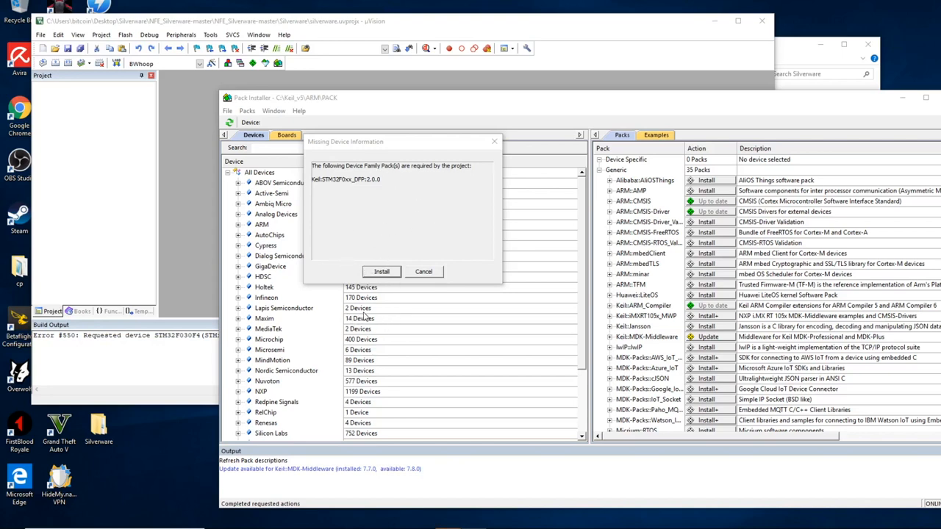
- Install the missing STM32F0xx device pack and confirm closing Pack Installer
click(381, 271)
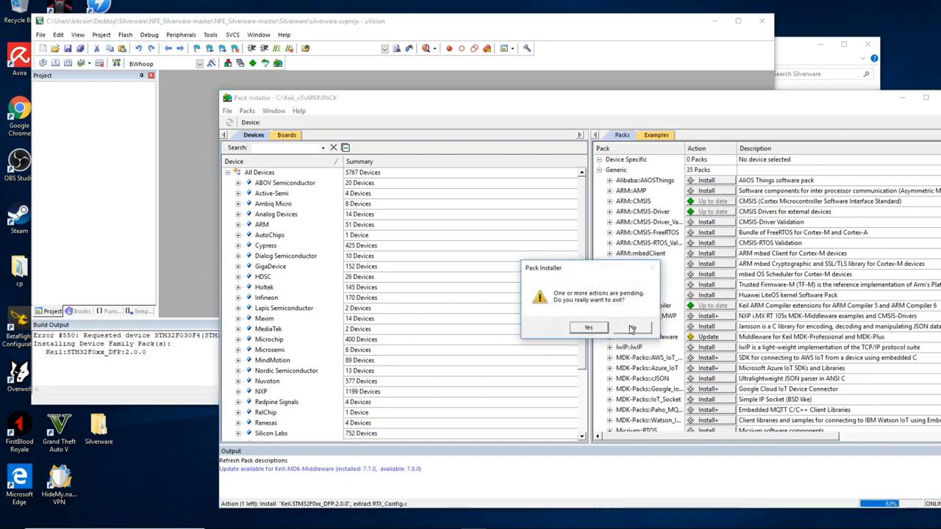
click(632, 327)
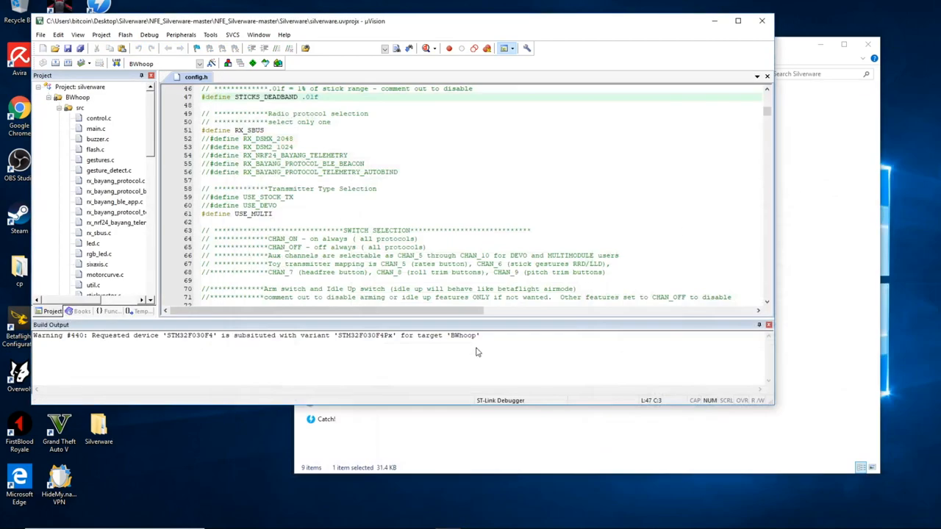
mouse_move(211, 224)
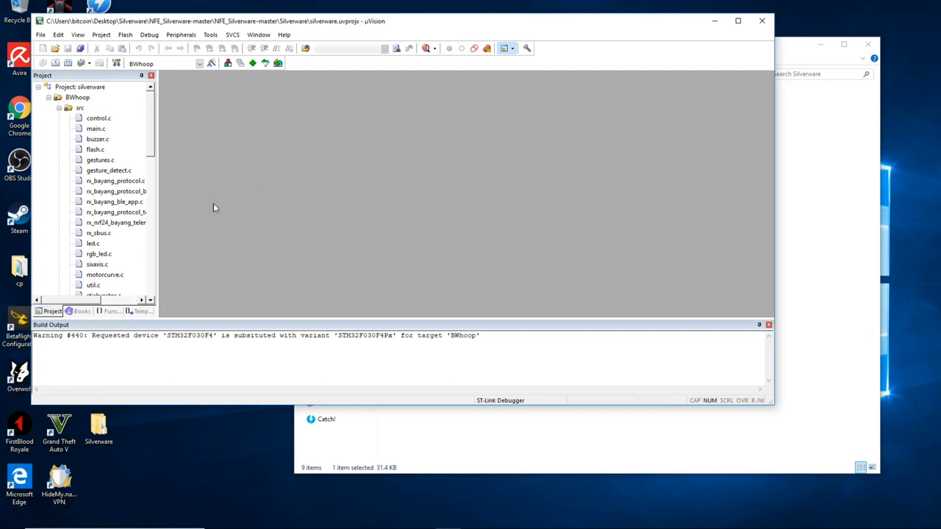
mouse_move(161, 144)
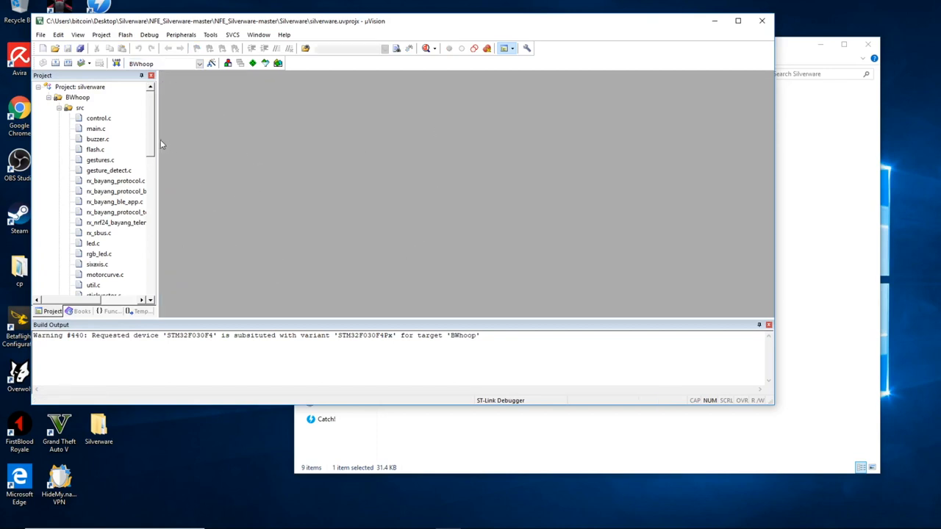
- Open config.h full-screen and enable BWHOOP, leaving E011, H8mini_blue_board, Alienwhoop_ZERO commented
scroll(down, 3)
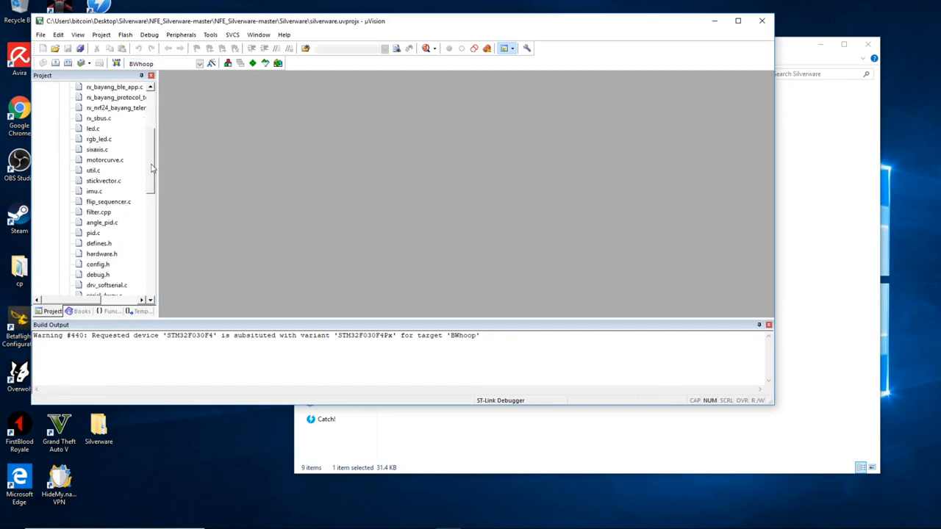
scroll(up, 3)
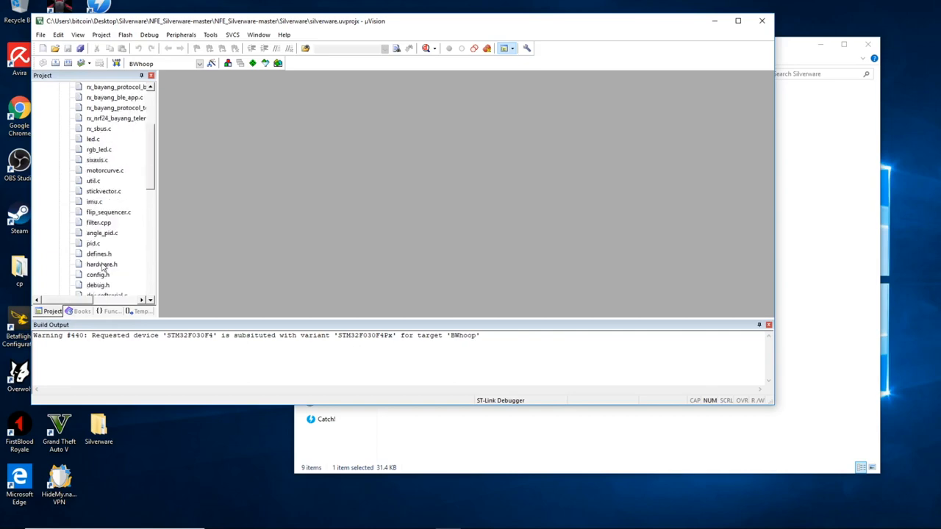
double_click(97, 264)
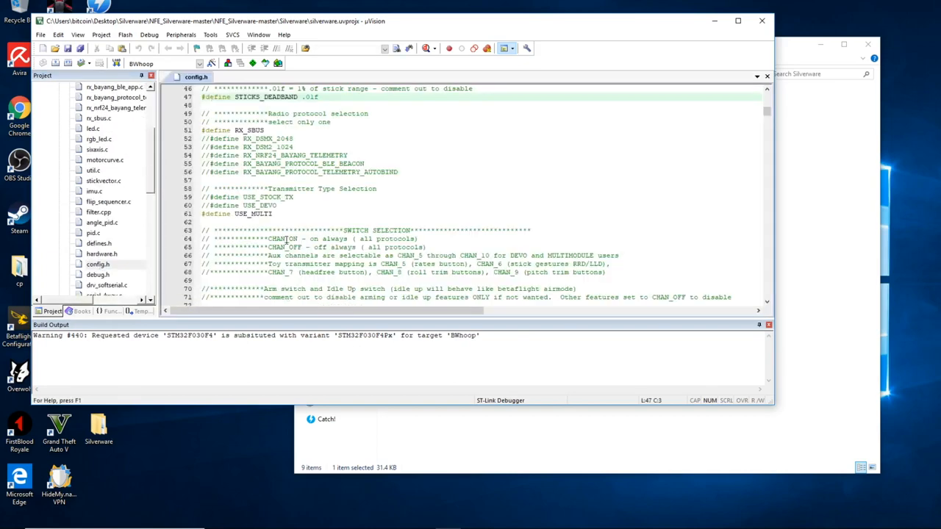
click(737, 21)
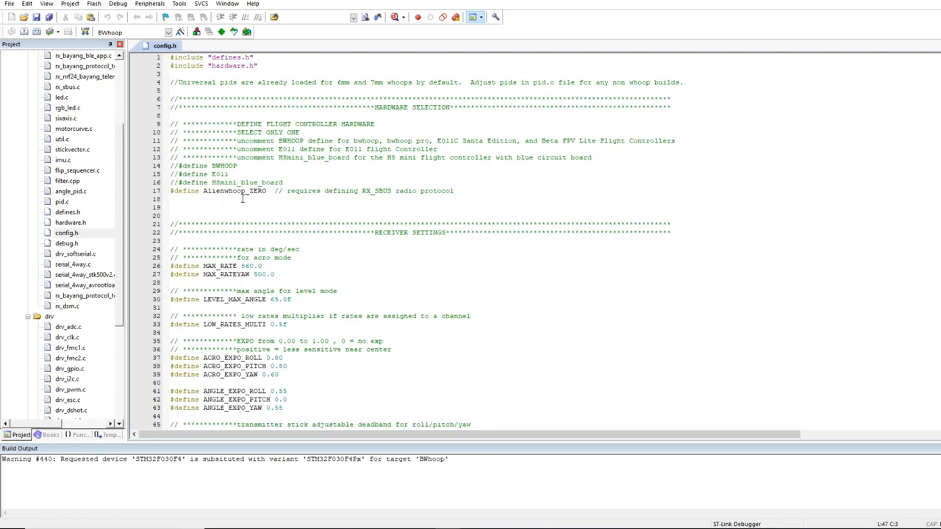
mouse_move(283, 227)
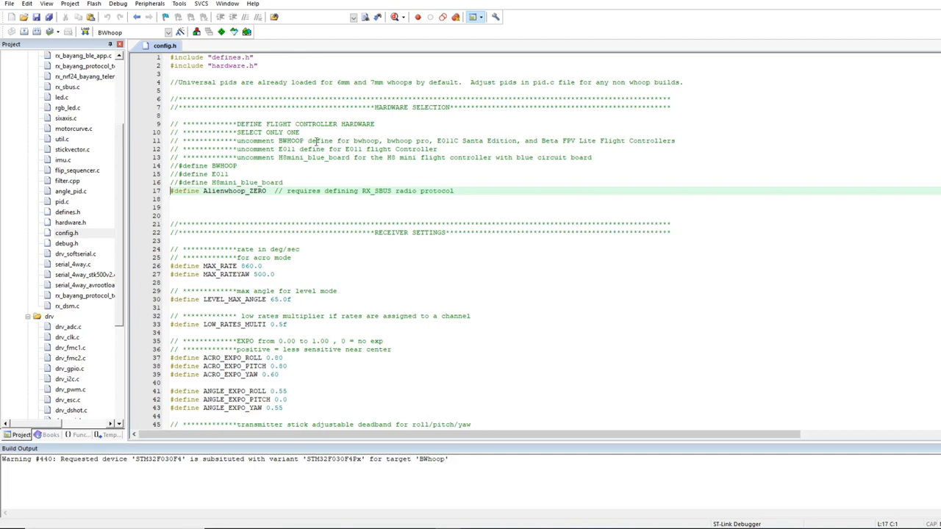
mouse_move(265, 170)
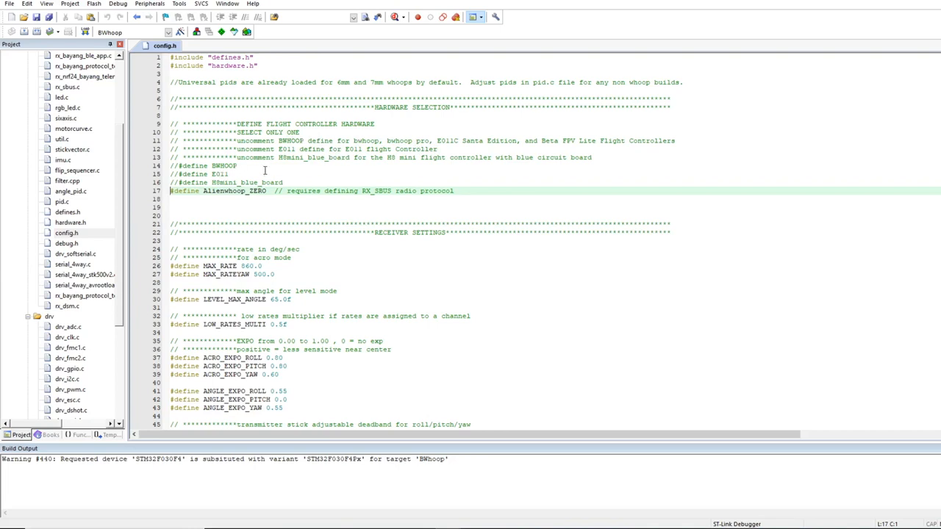
mouse_move(568, 140)
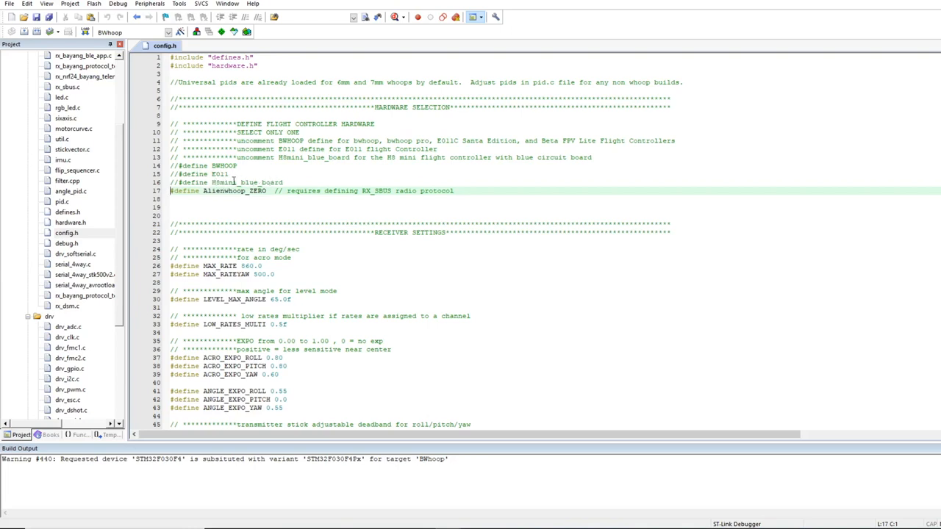
double_click(247, 183)
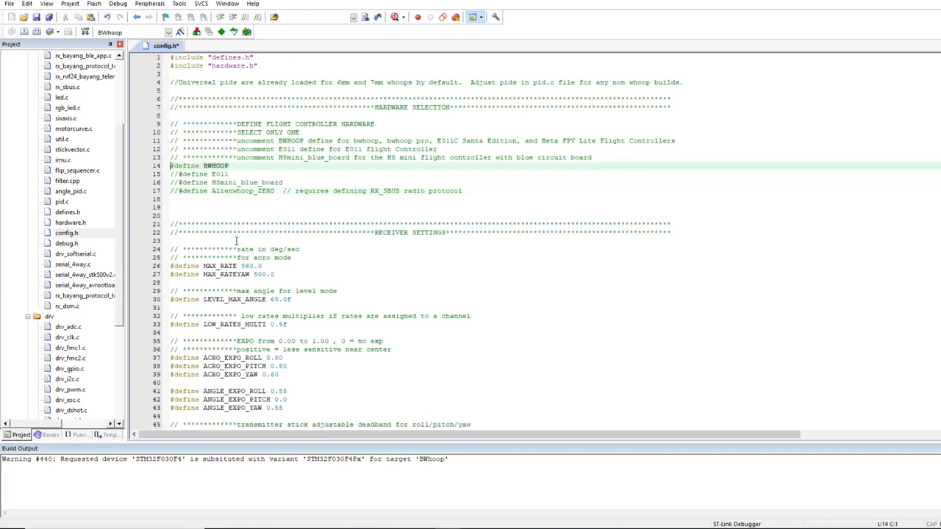
- Comment out #define STICKS_DEADBAND .01f on line 47 of config.h
scroll(down, 3)
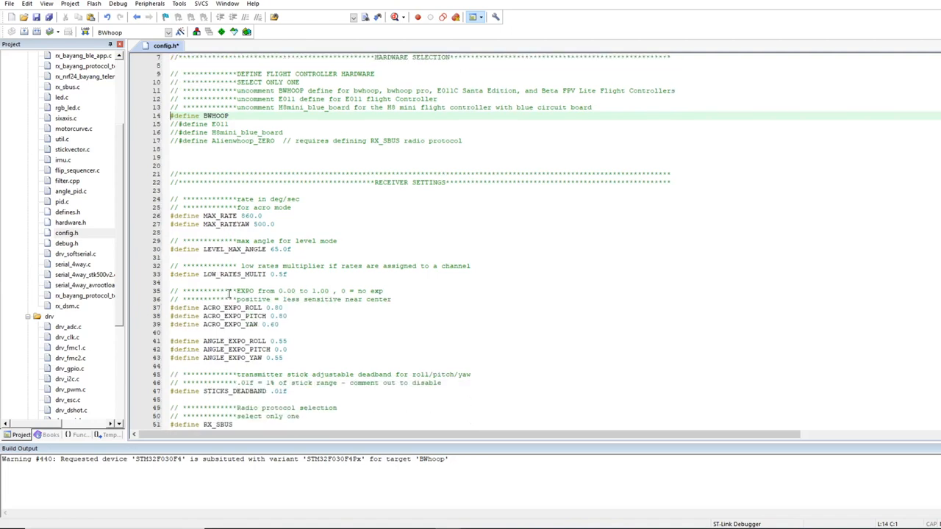
scroll(down, 3)
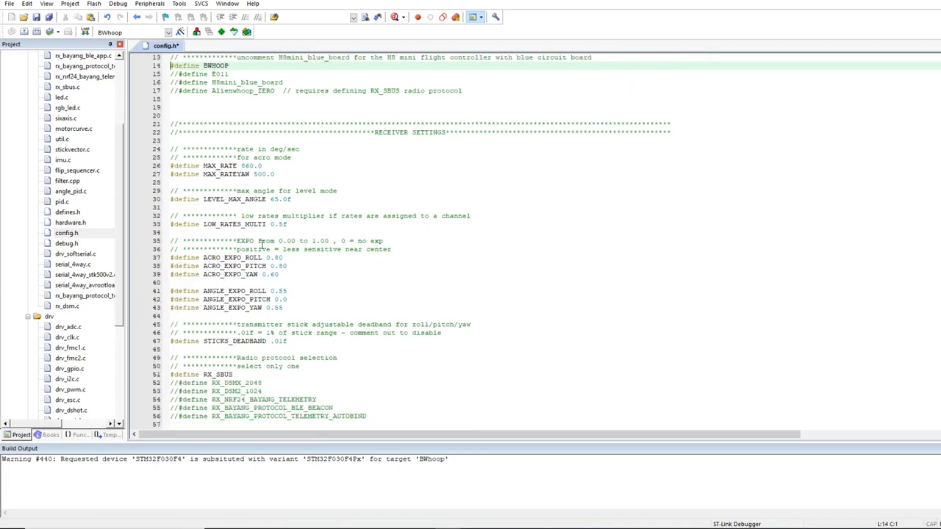
mouse_move(288, 351)
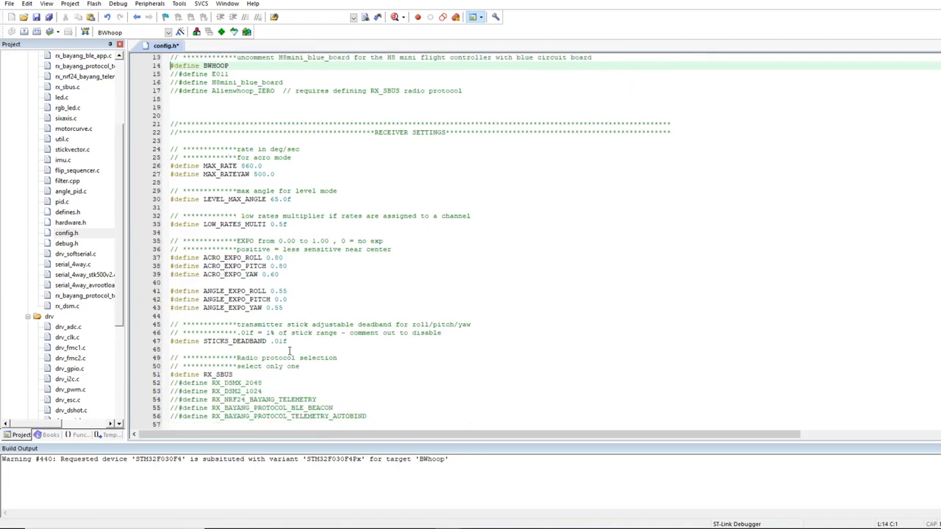
scroll(down, 3)
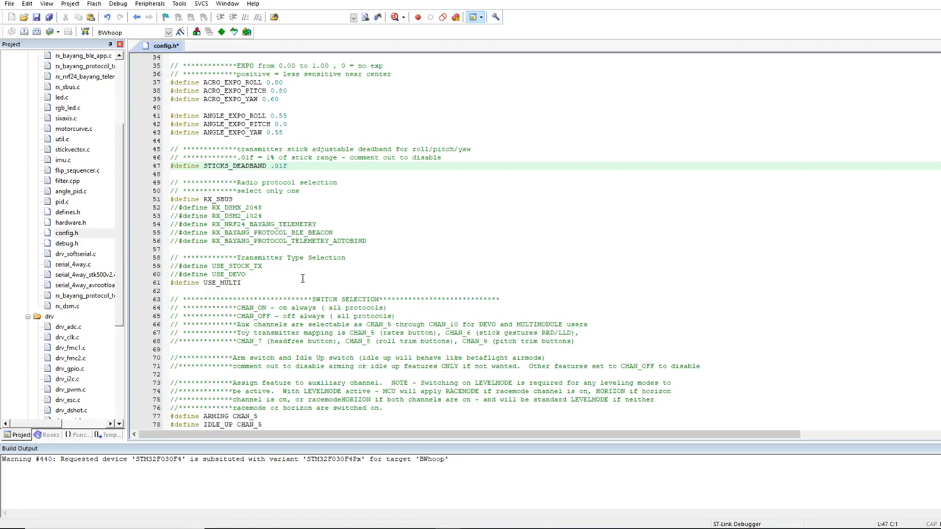
mouse_move(274, 234)
text(//)
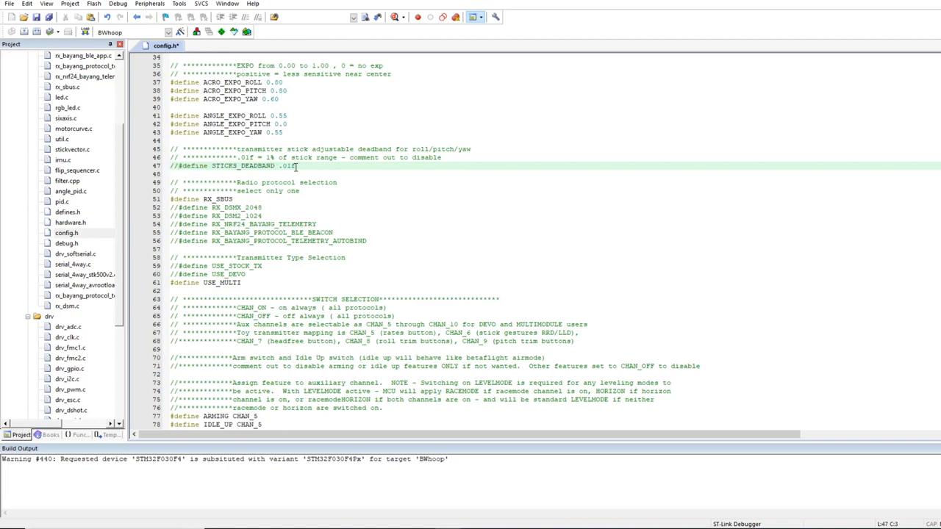
click(171, 199)
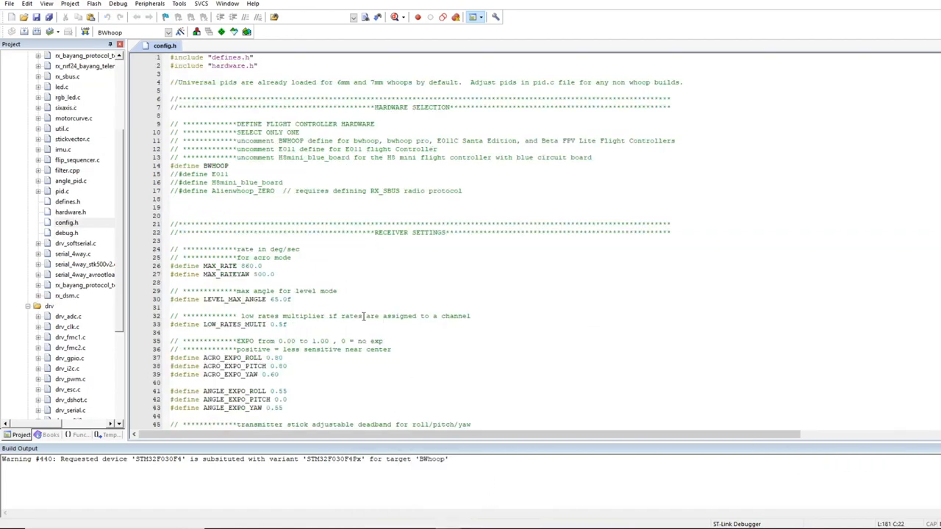
- Select RX_BAYANG_PROTOCOL_TELEMETRY_AUTOBIND over RX_SBUS, keep USE_MULTI, and save config.h
scroll(down, 3)
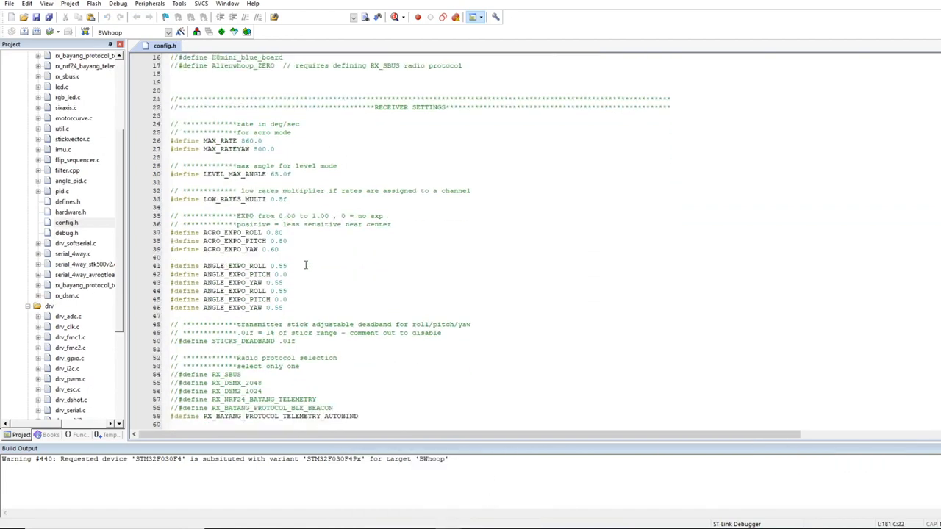
scroll(down, 3)
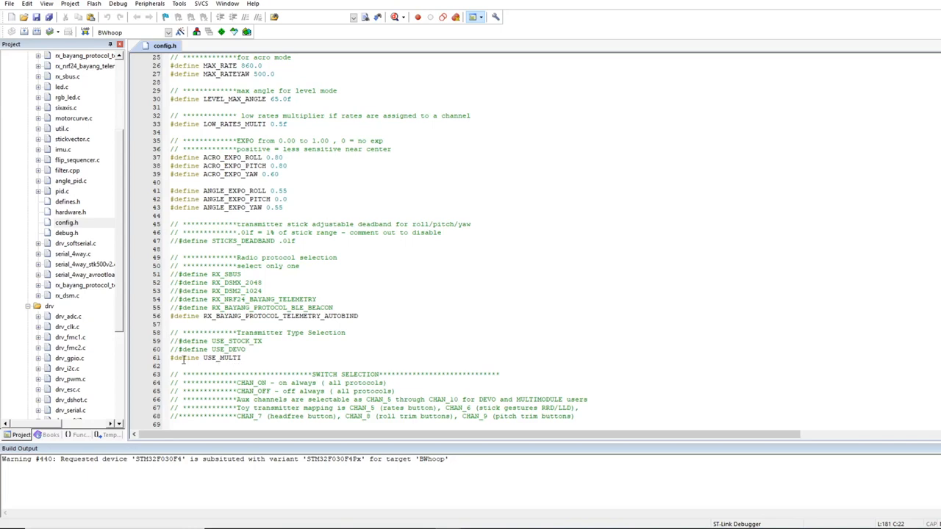
double_click(204, 358)
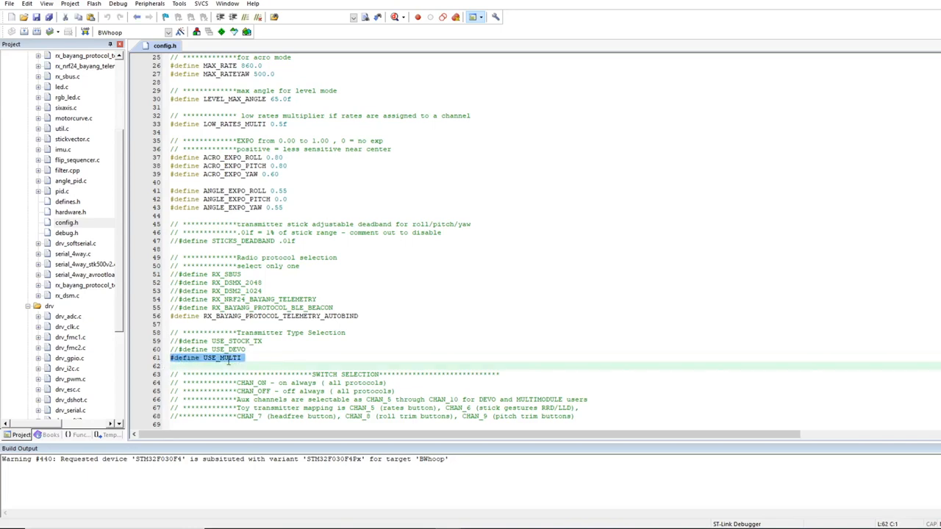
click(230, 357)
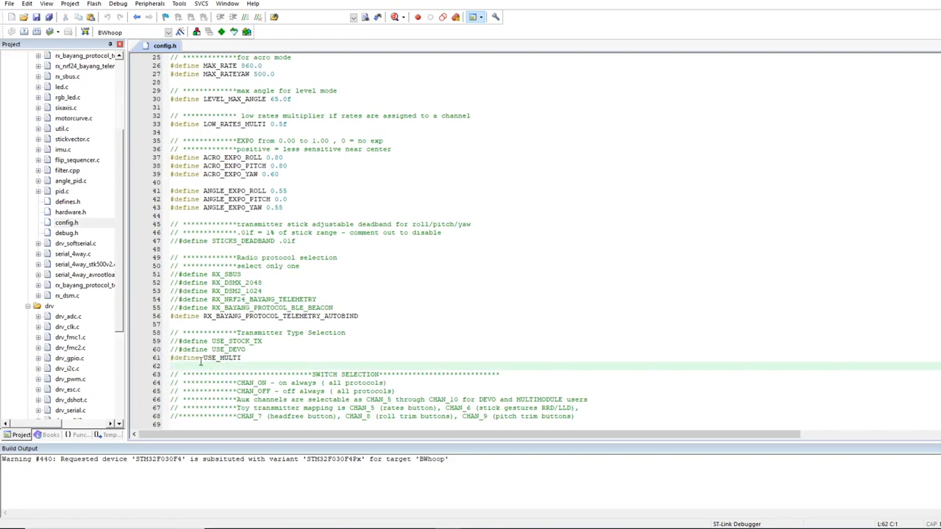
scroll(down, 3)
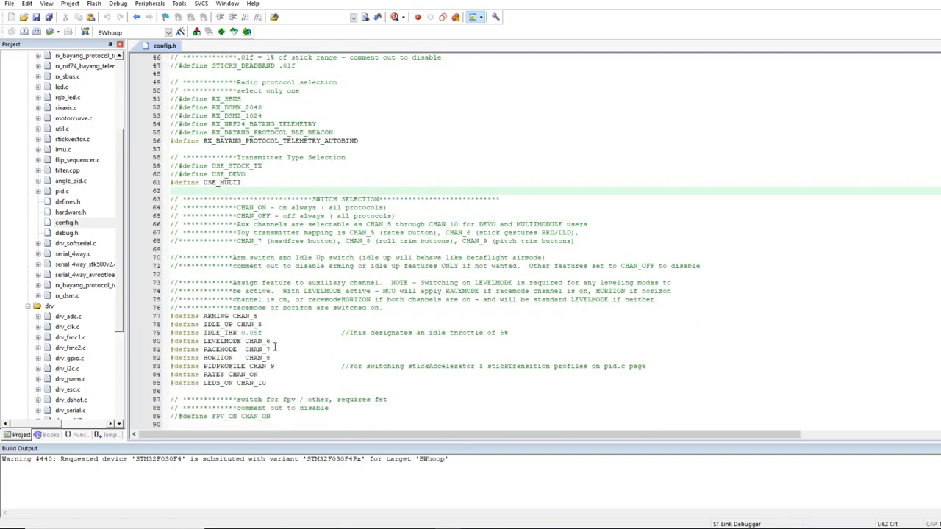
scroll(down, 3)
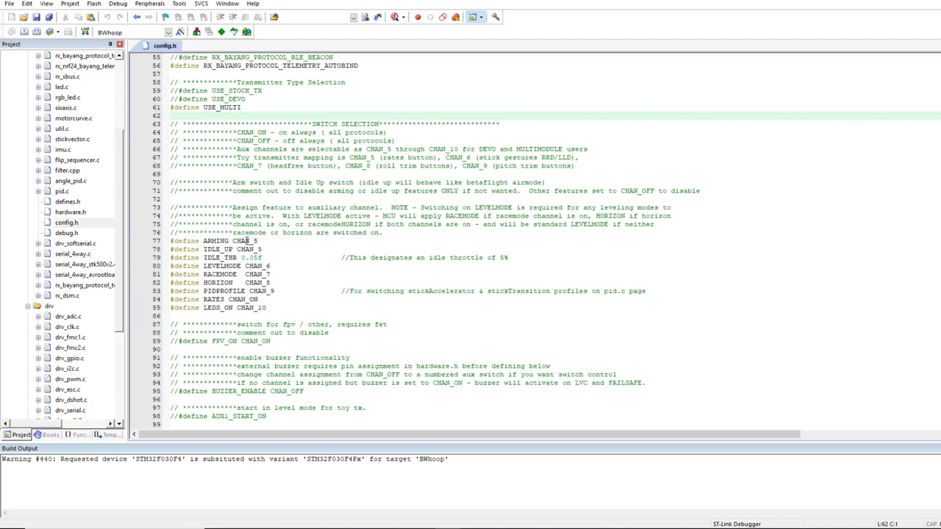
mouse_move(296, 265)
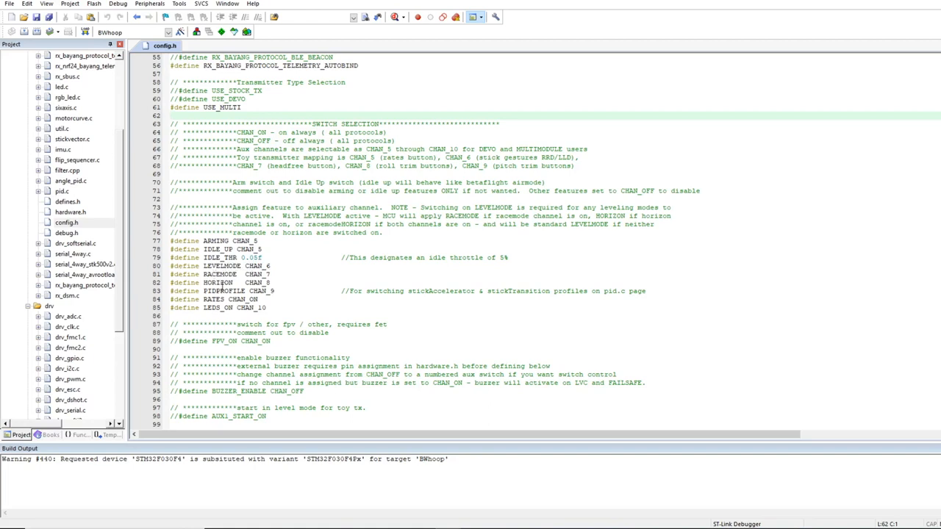
mouse_move(285, 281)
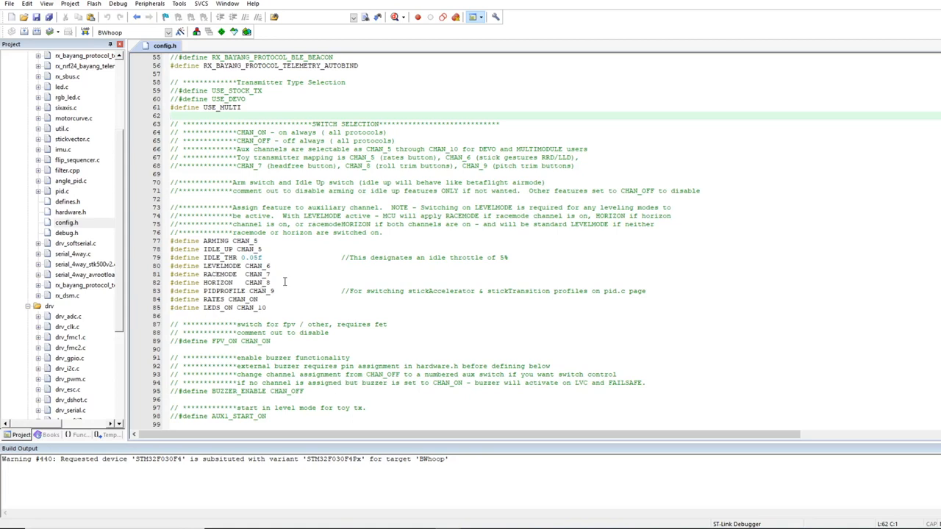
mouse_move(280, 282)
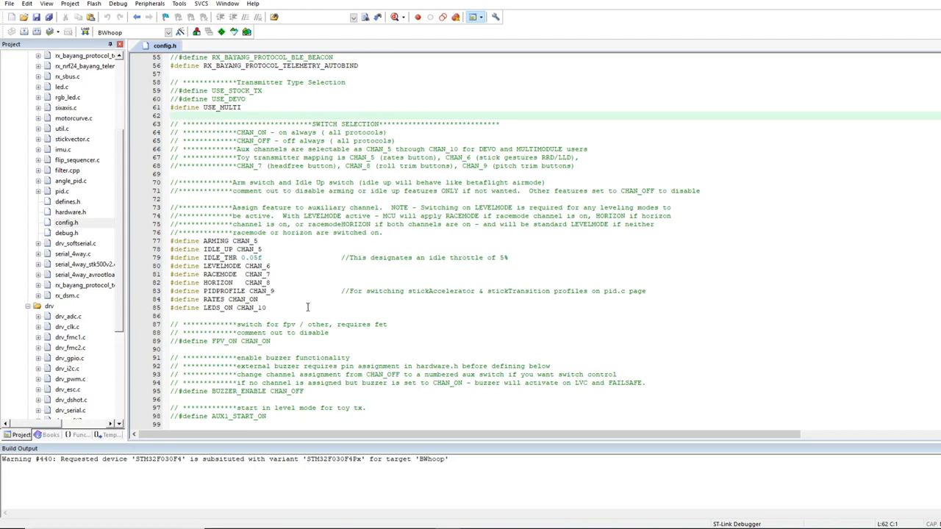
scroll(down, 3)
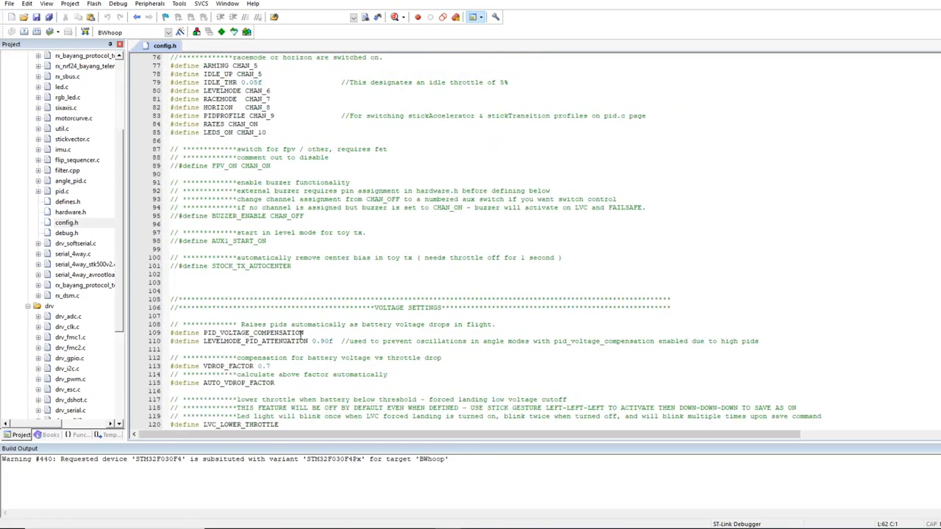
scroll(down, 3)
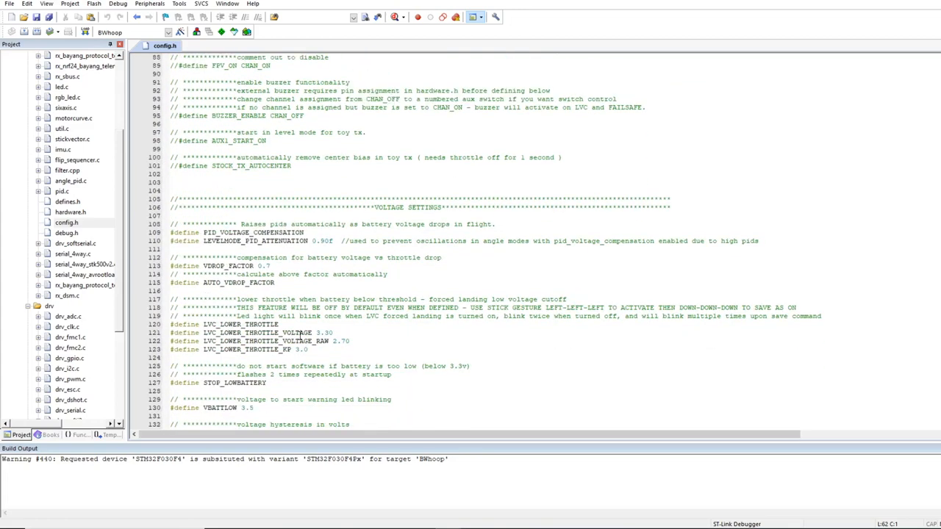
scroll(down, 3)
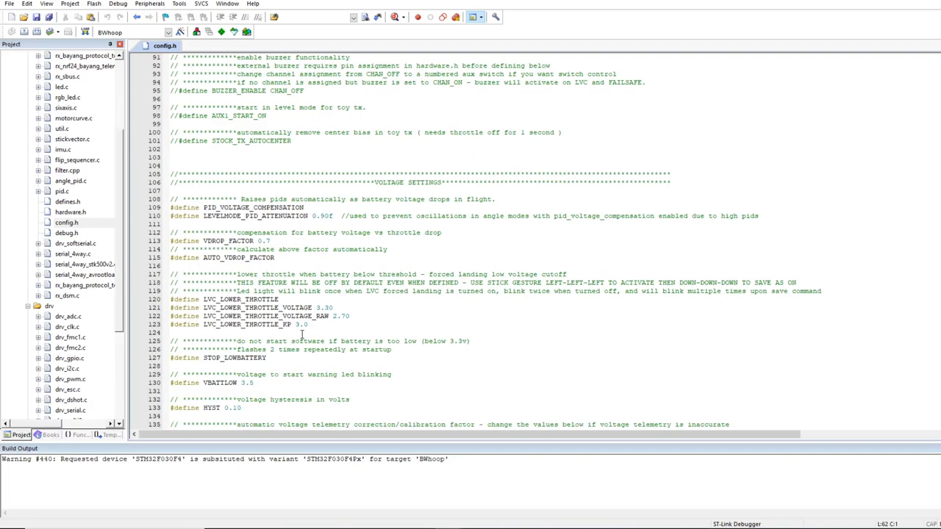
scroll(down, 3)
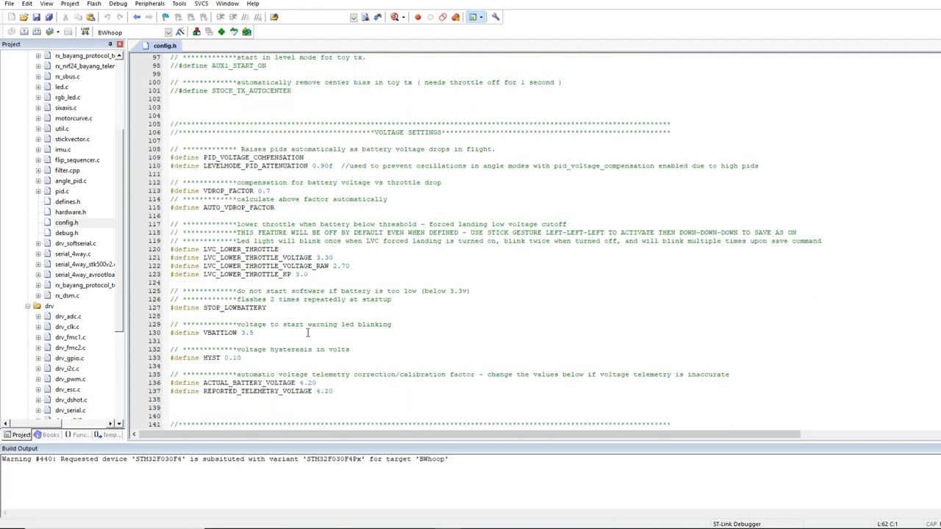
scroll(down, 3)
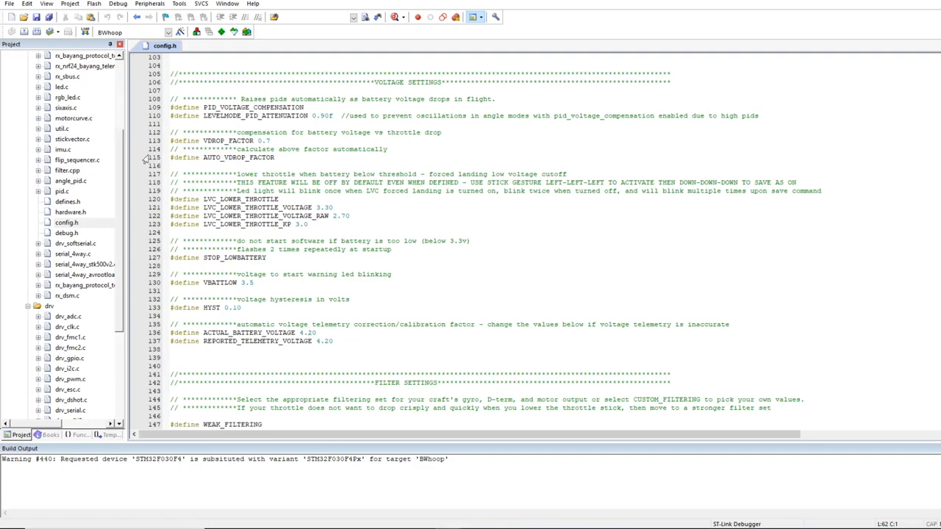
scroll(down, 3)
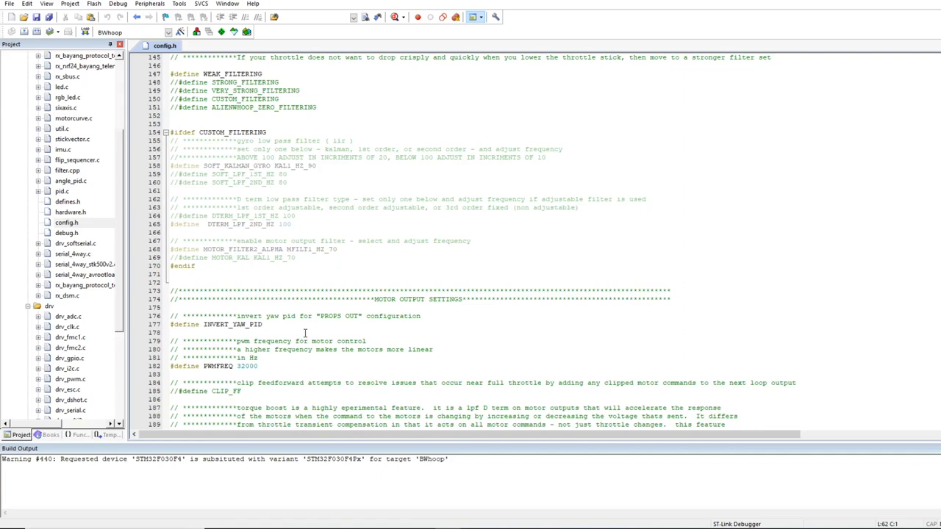
mouse_move(329, 320)
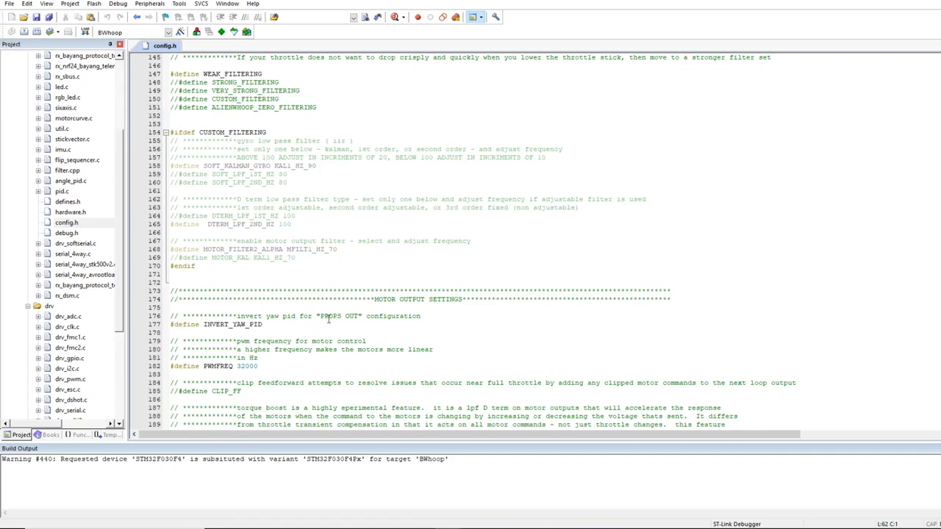
mouse_move(285, 401)
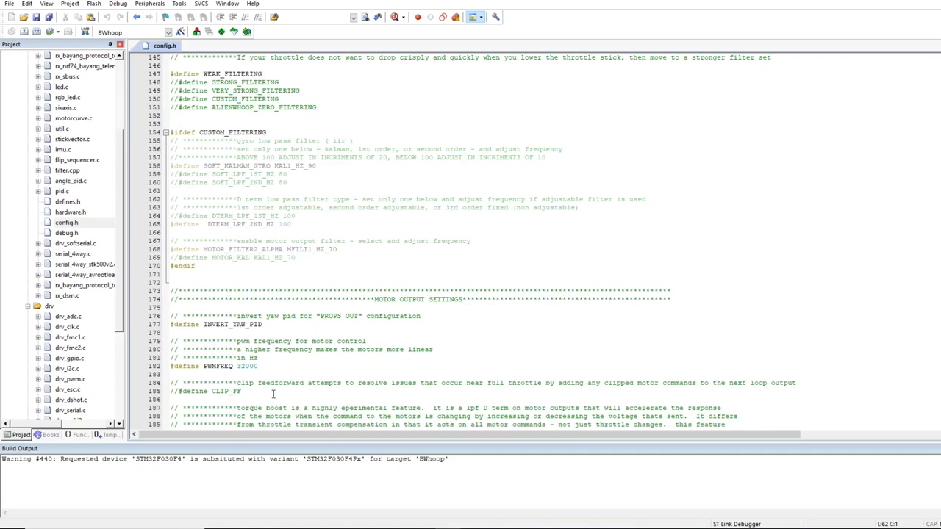
scroll(up, 3)
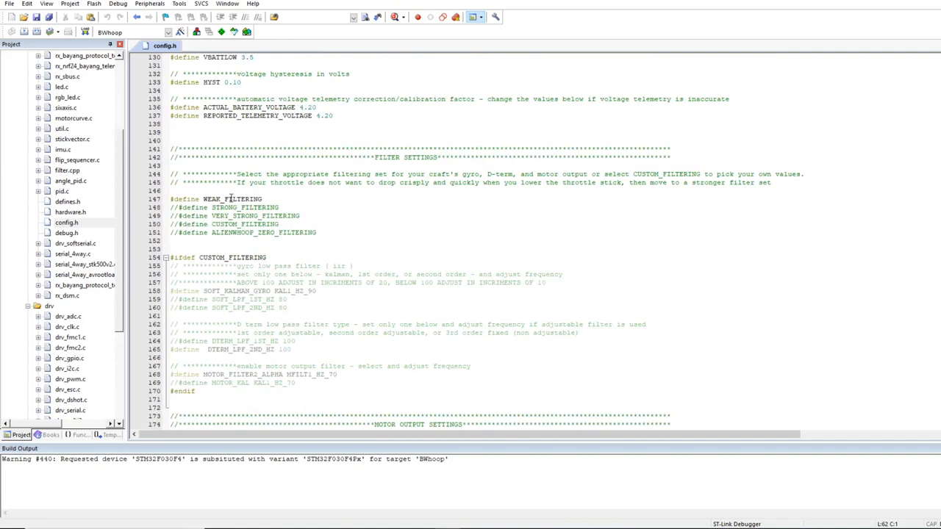
mouse_move(272, 246)
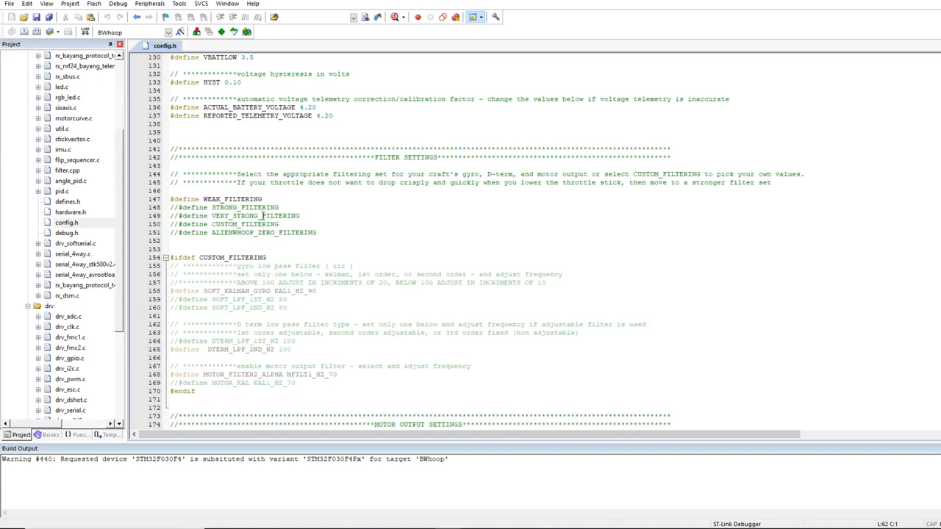
mouse_move(350, 319)
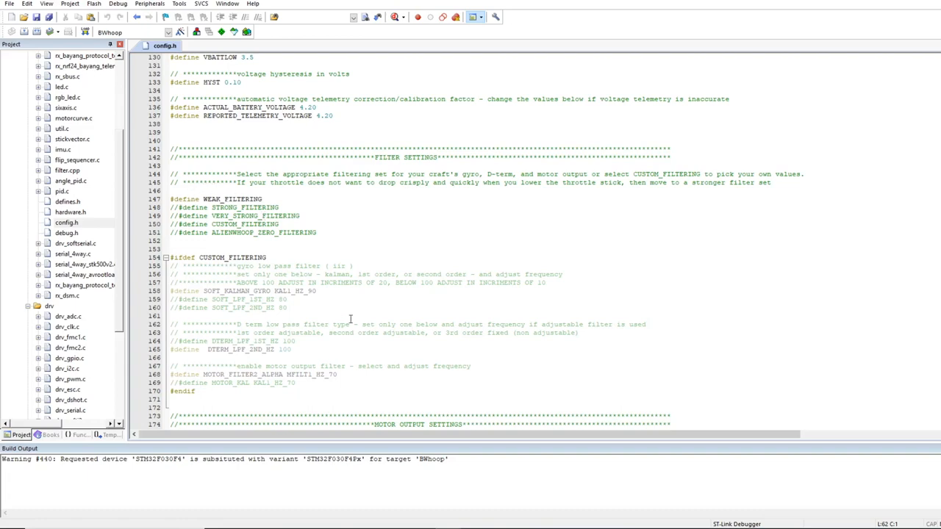
scroll(down, 3)
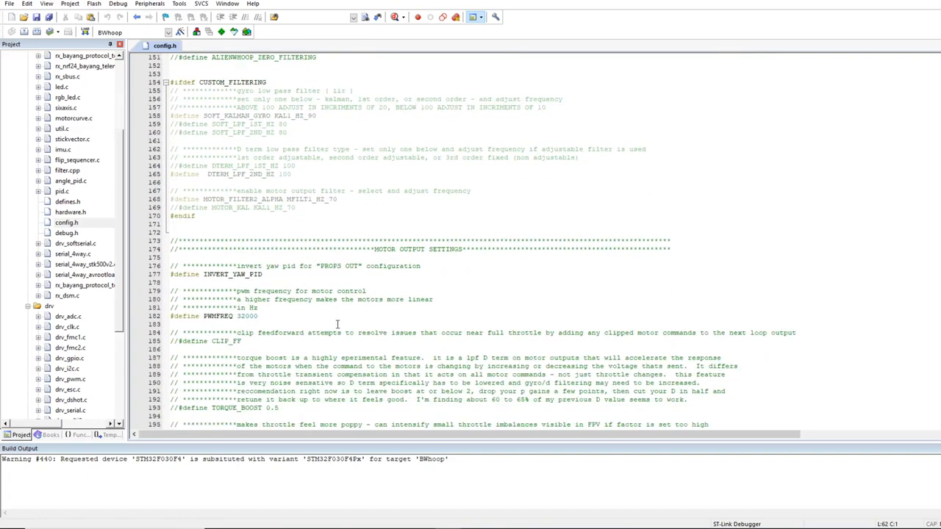
scroll(down, 3)
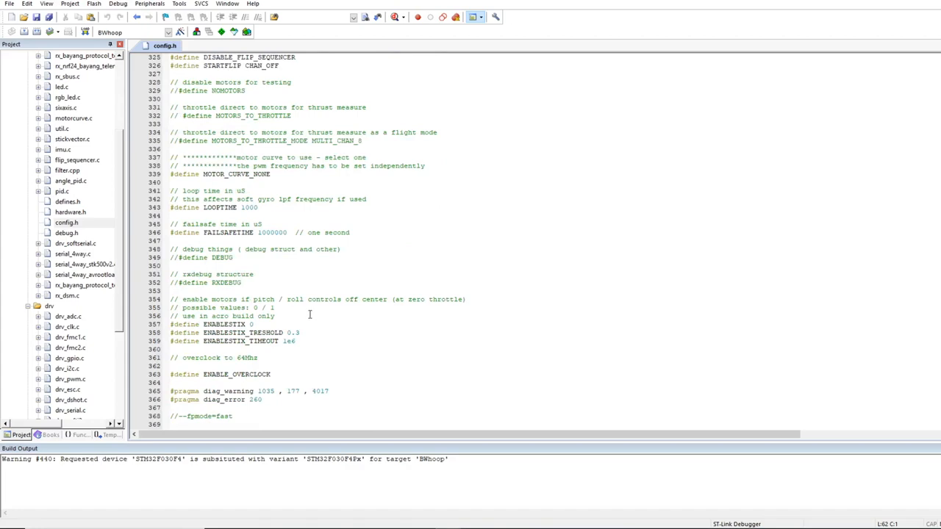
scroll(down, 3)
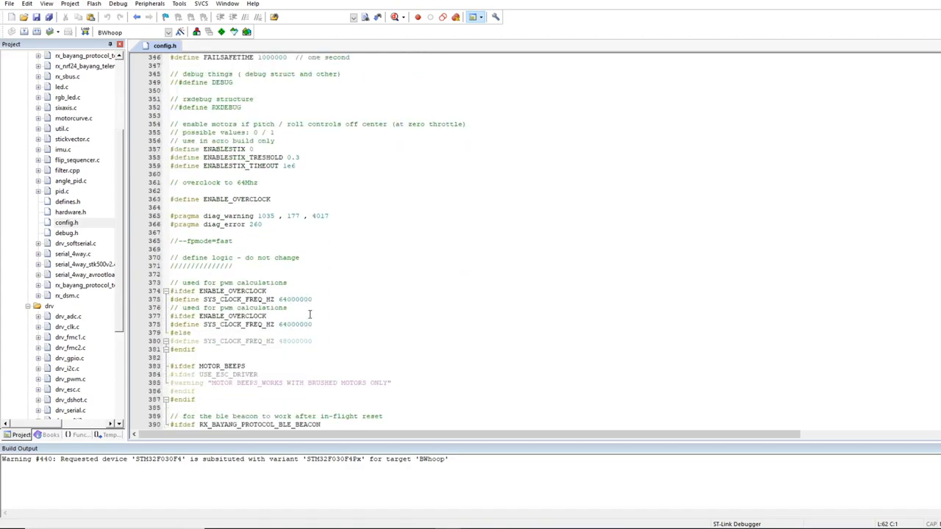
scroll(up, 3)
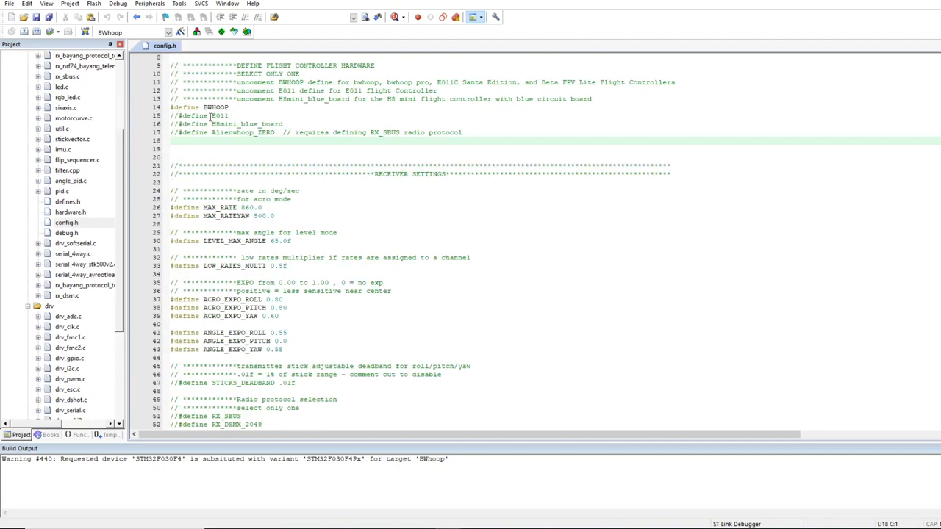
scroll(down, 3)
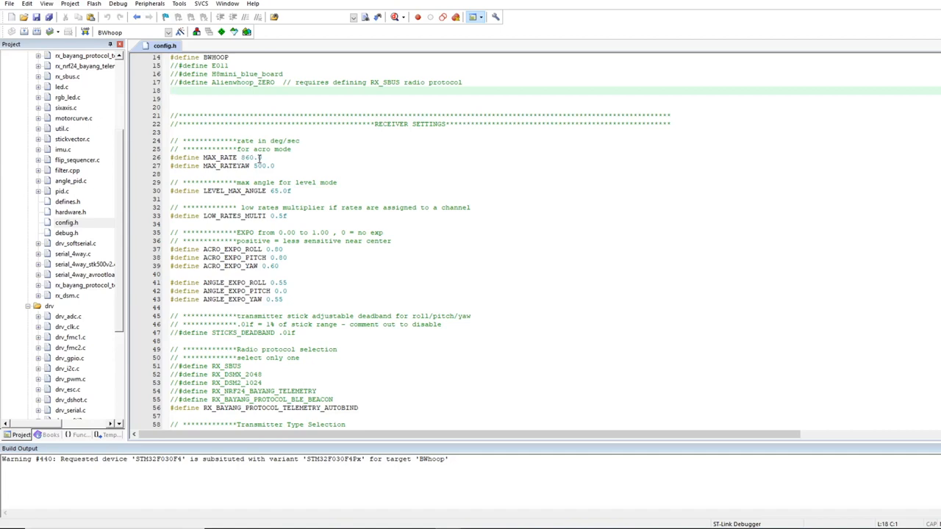
mouse_move(371, 305)
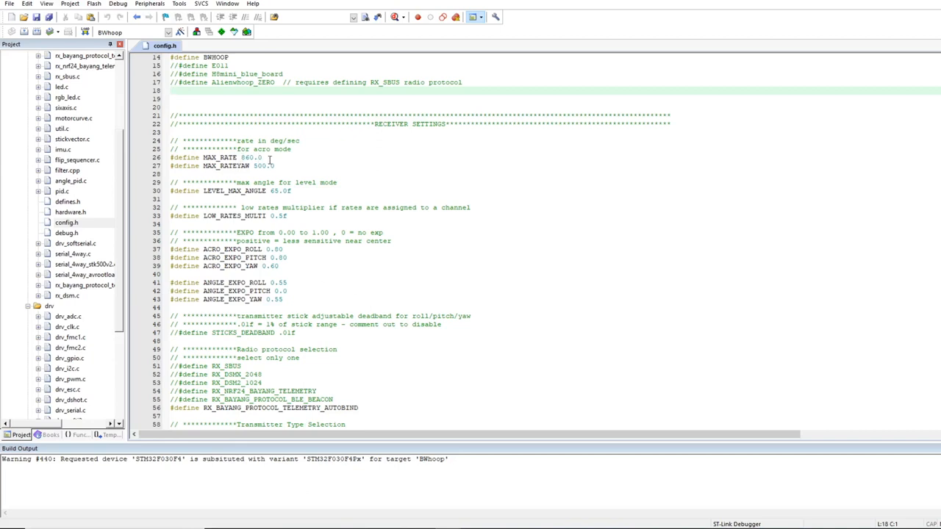
mouse_move(277, 172)
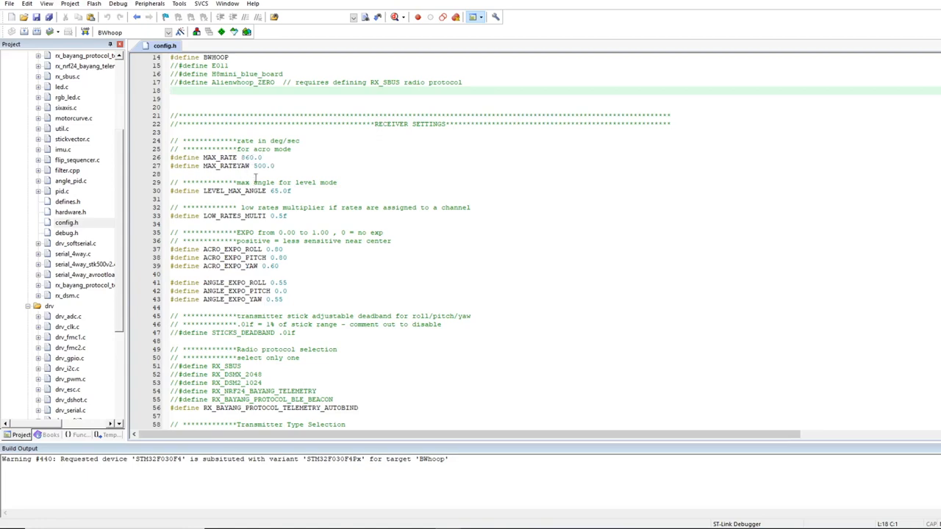
scroll(up, 3)
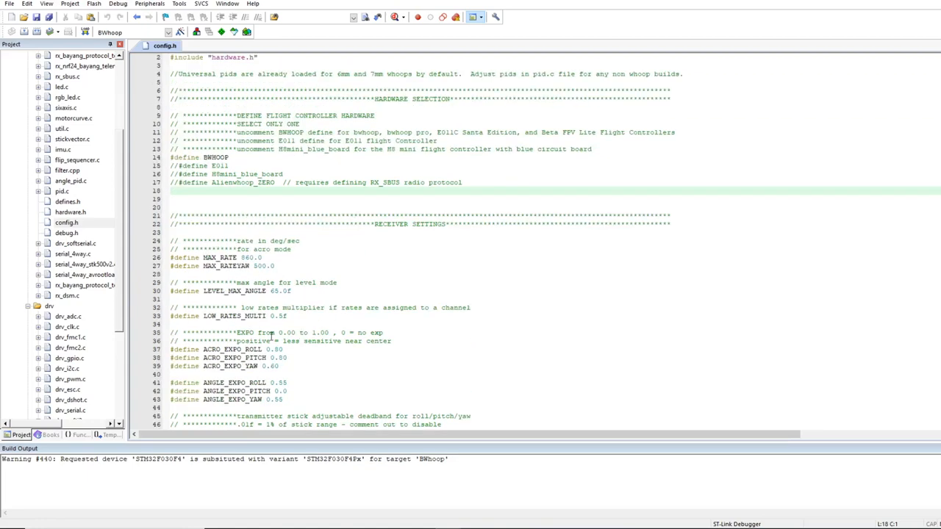
scroll(down, 3)
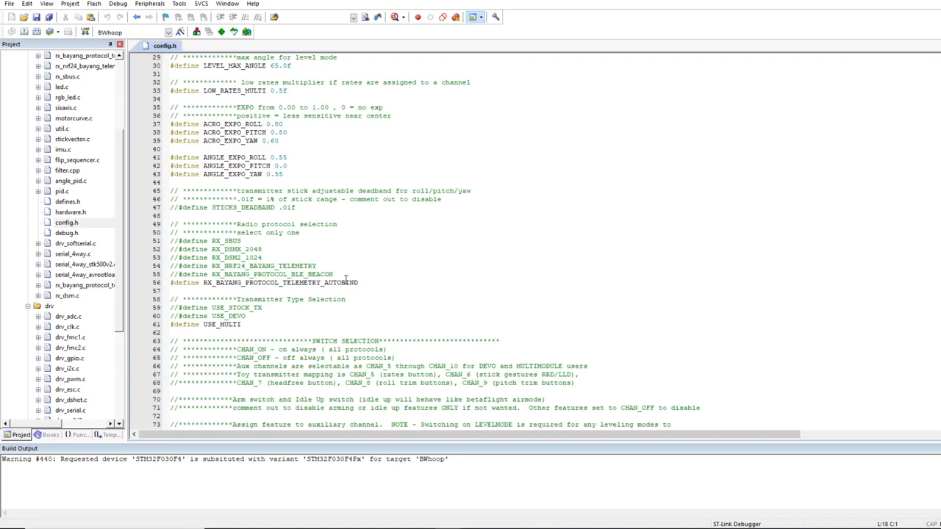
mouse_move(263, 290)
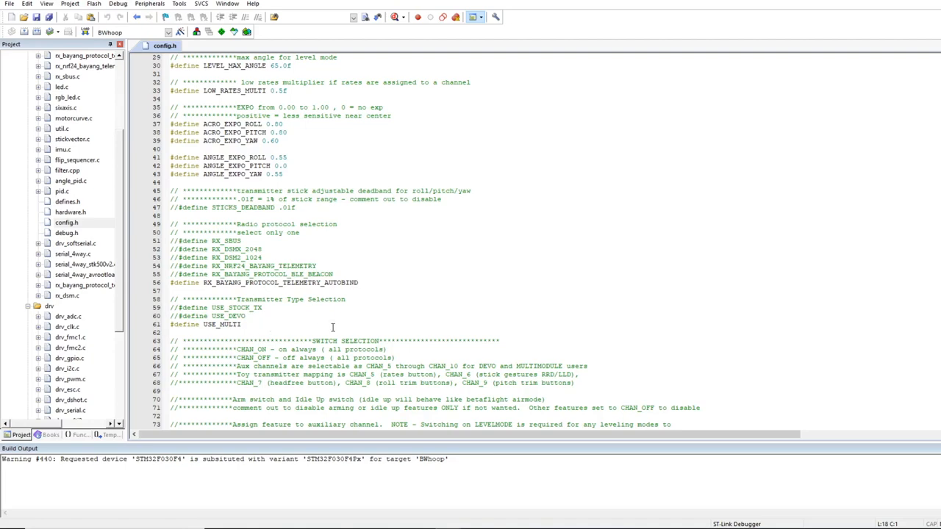
scroll(down, 3)
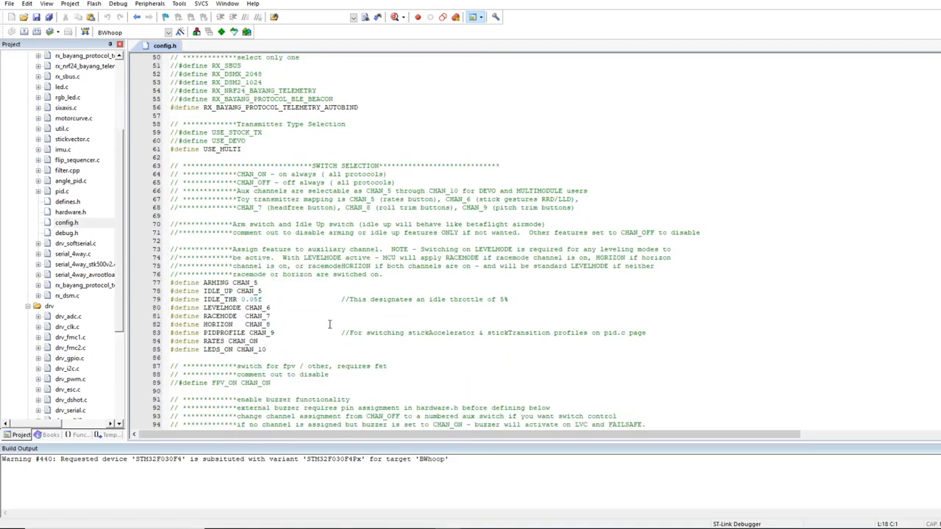
scroll(down, 3)
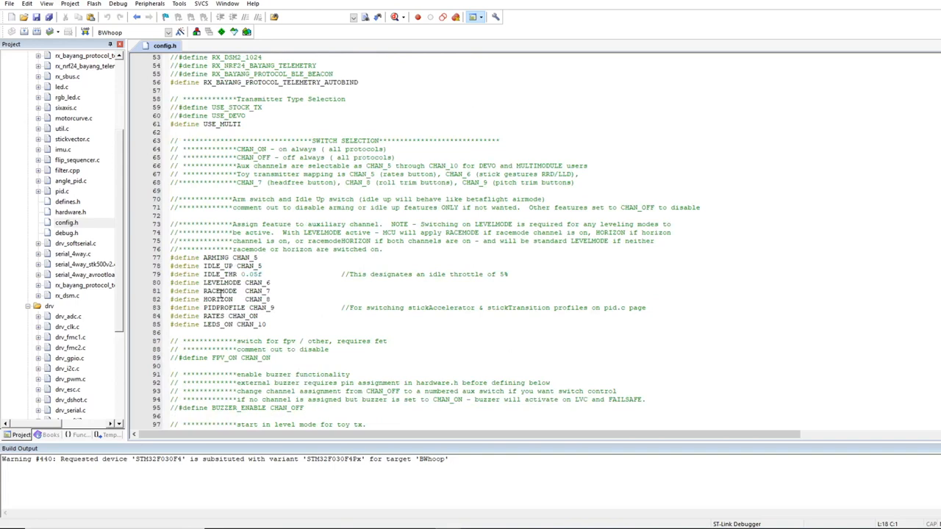
mouse_move(313, 331)
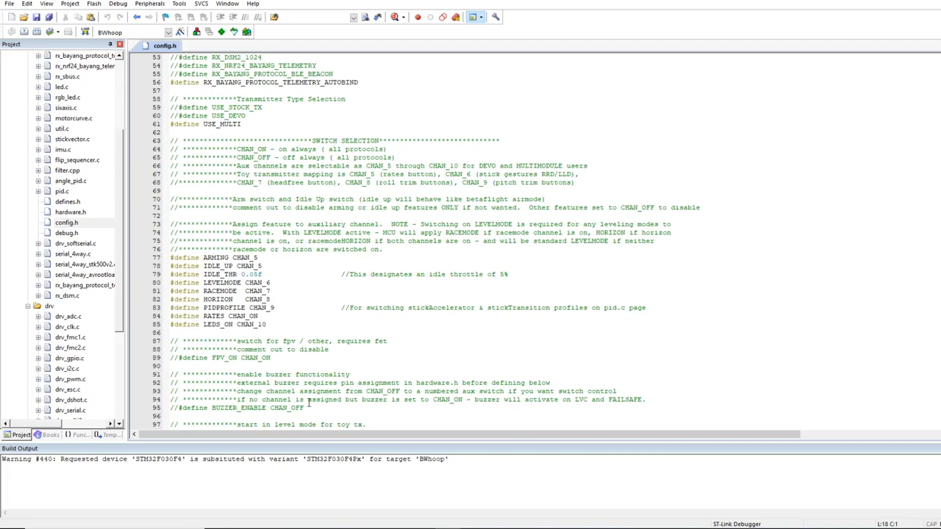
scroll(down, 3)
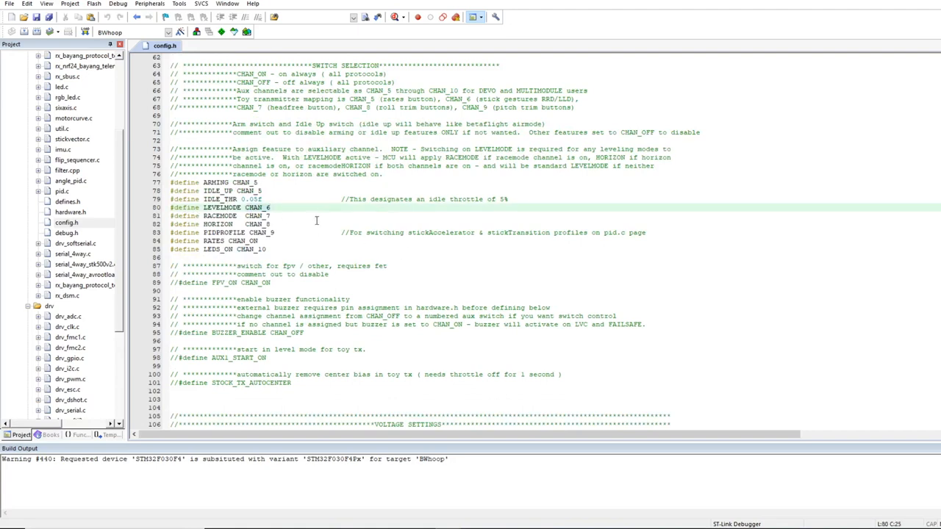
mouse_move(273, 279)
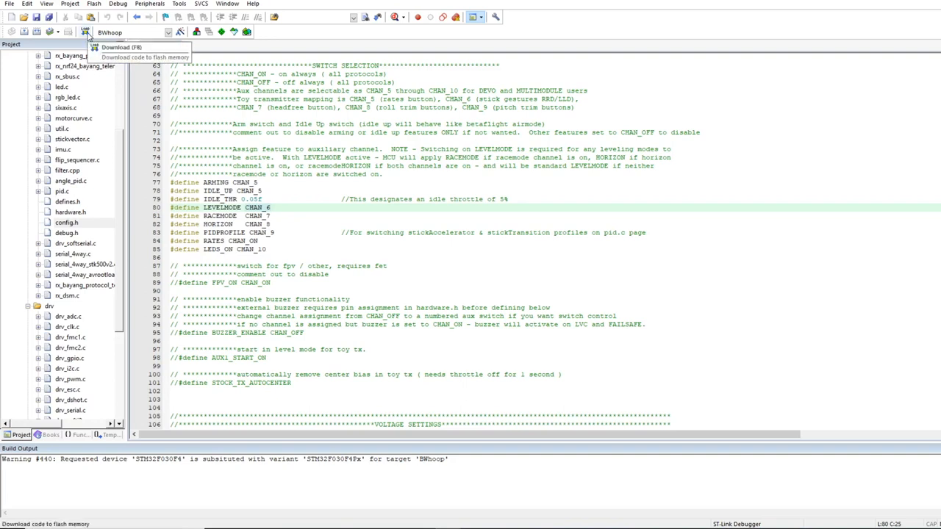
- Download bwhoop.axf to the flight controller via ST-Link, with erase, program and verify OK
click(122, 47)
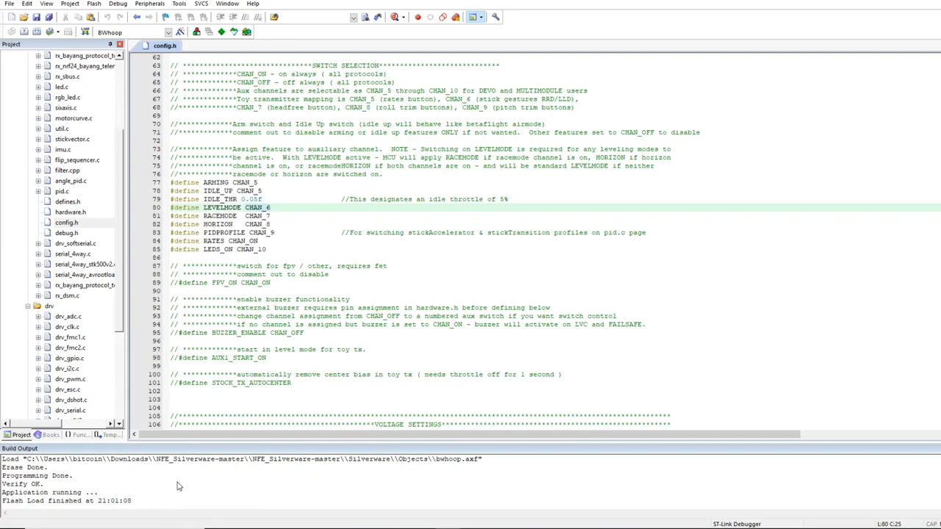
mouse_move(240, 125)
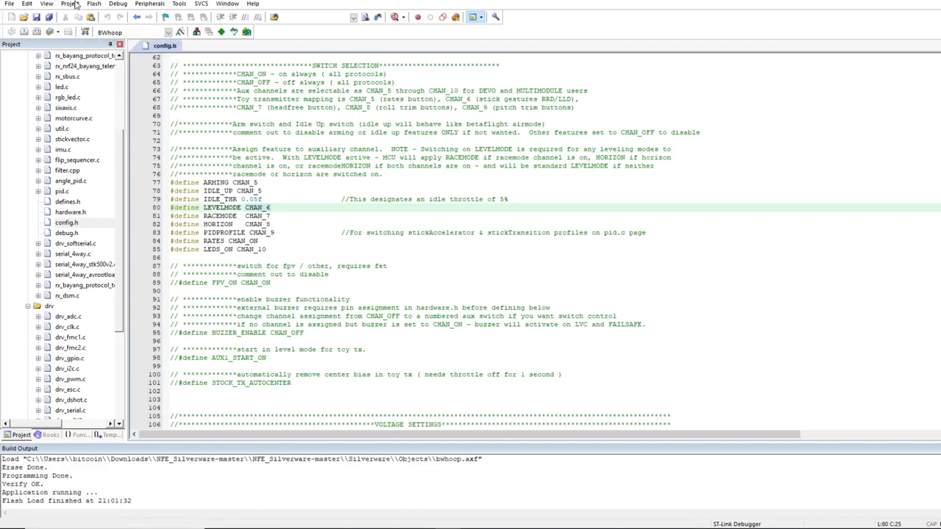
- Run a full chip erase of the flight controller flash twice from the Flash menu
click(93, 4)
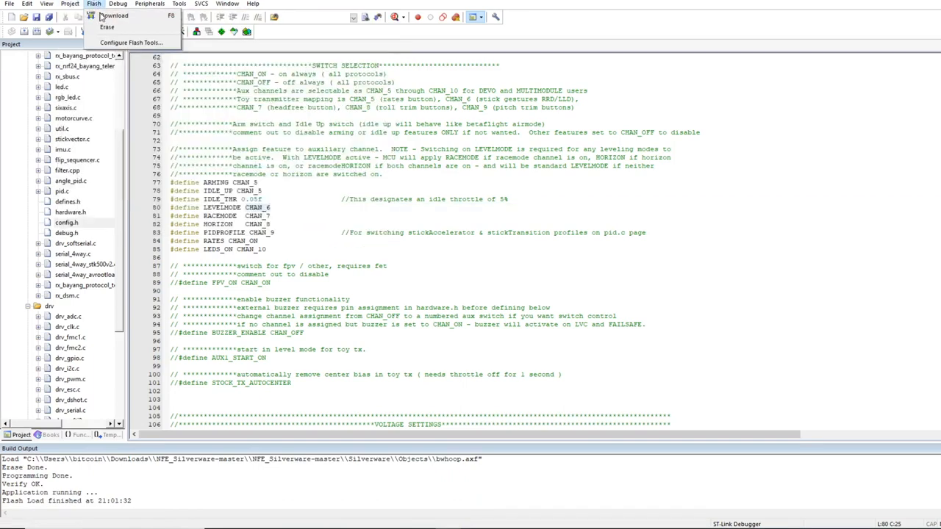
click(106, 27)
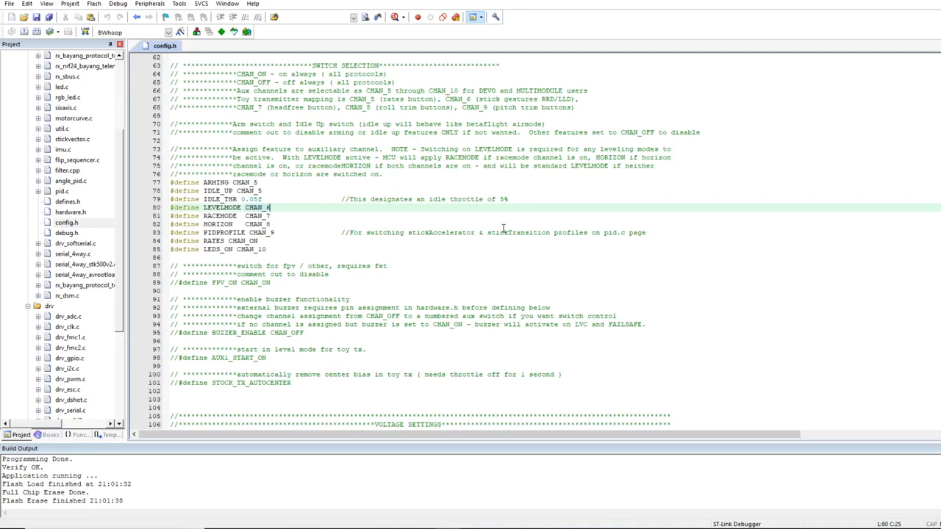
mouse_move(499, 233)
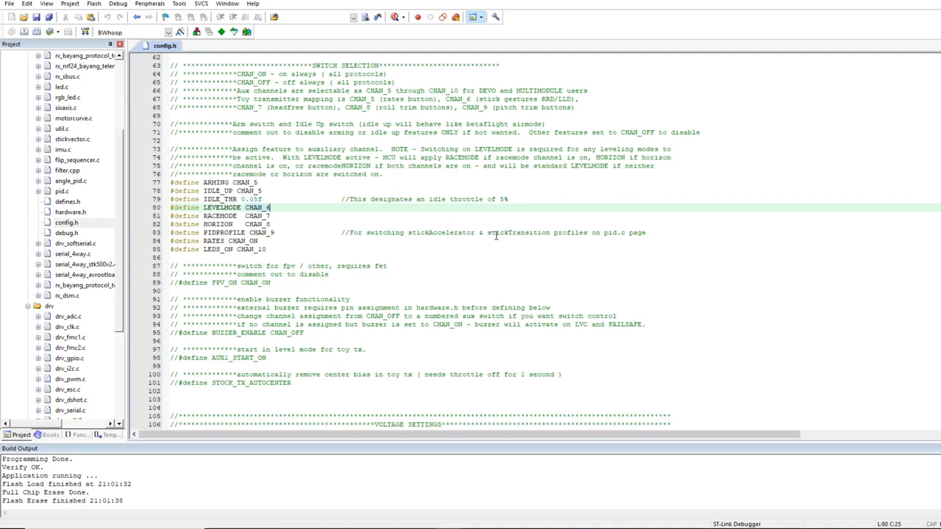
click(93, 4)
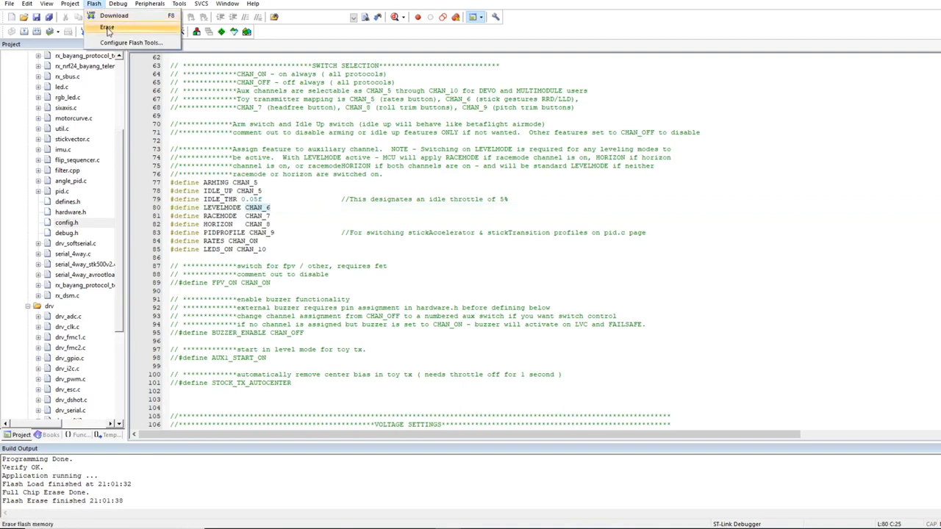
click(107, 28)
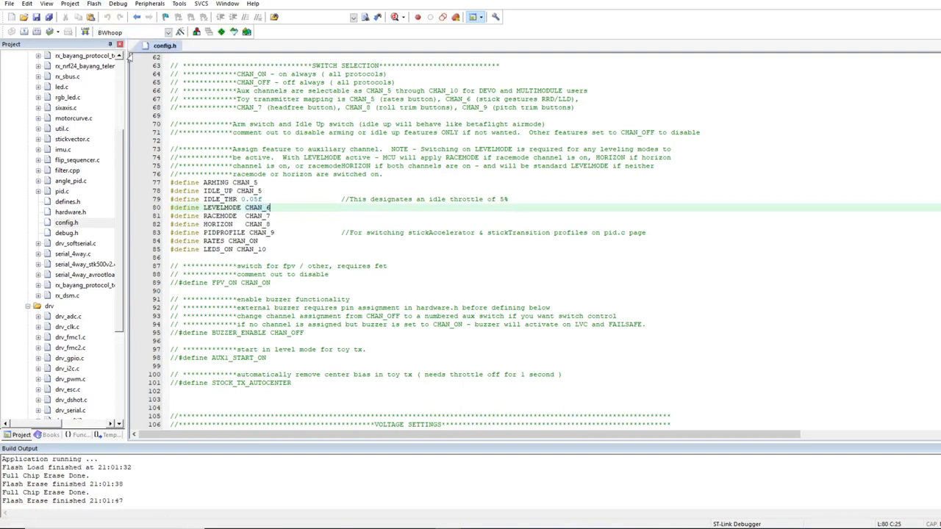
mouse_move(86, 32)
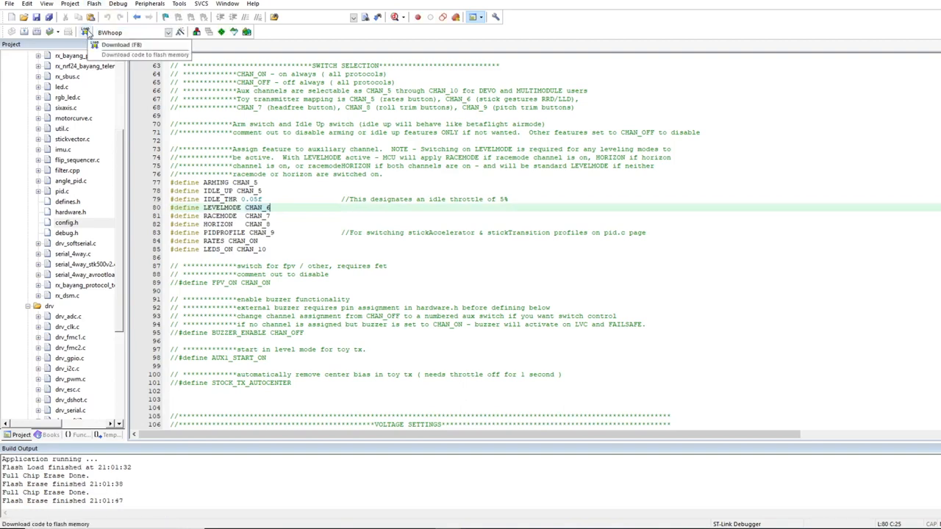